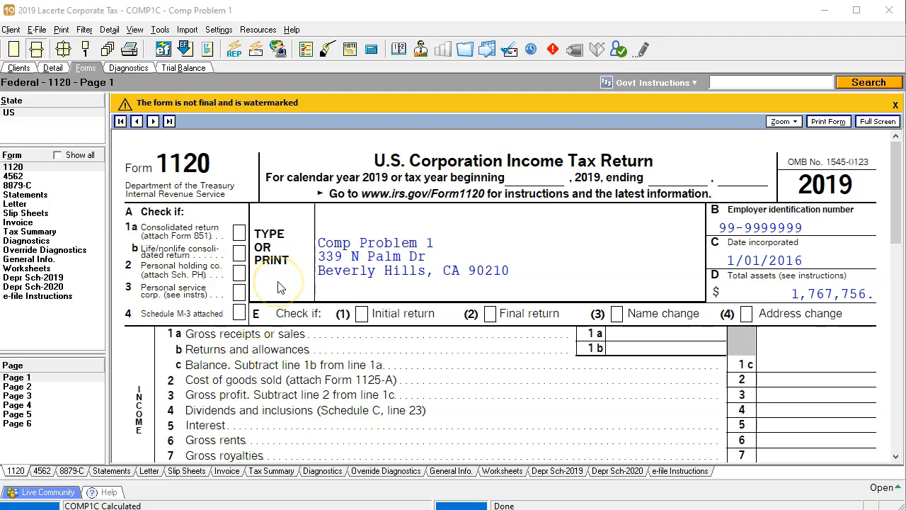
mouse_move(215, 348)
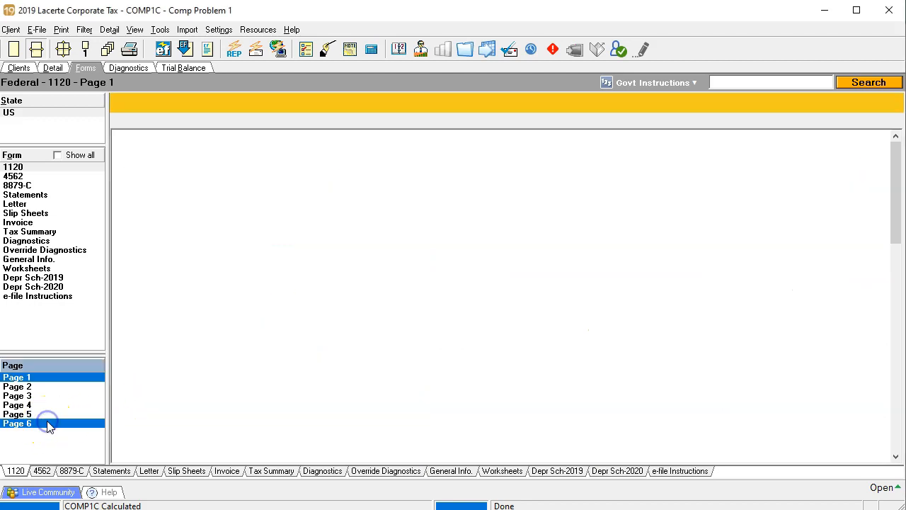
Step: Review Schedule L Balance Sheets per Books on Form 1120 page 6, assets through liabilities
click(21, 422)
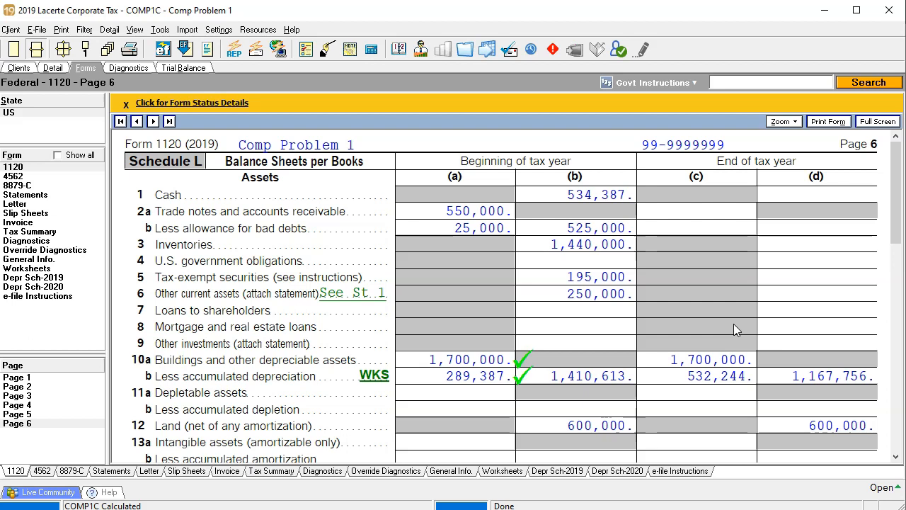
scroll(down, 3)
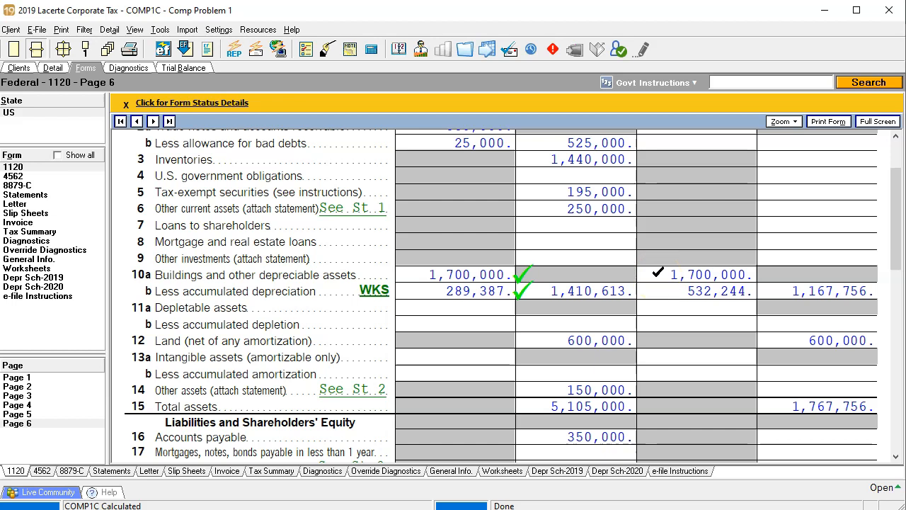
scroll(down, 3)
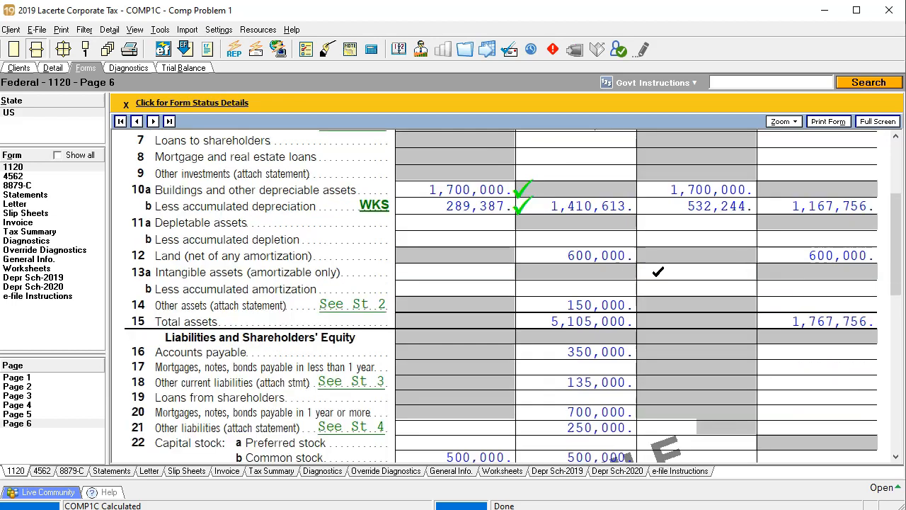
scroll(down, 3)
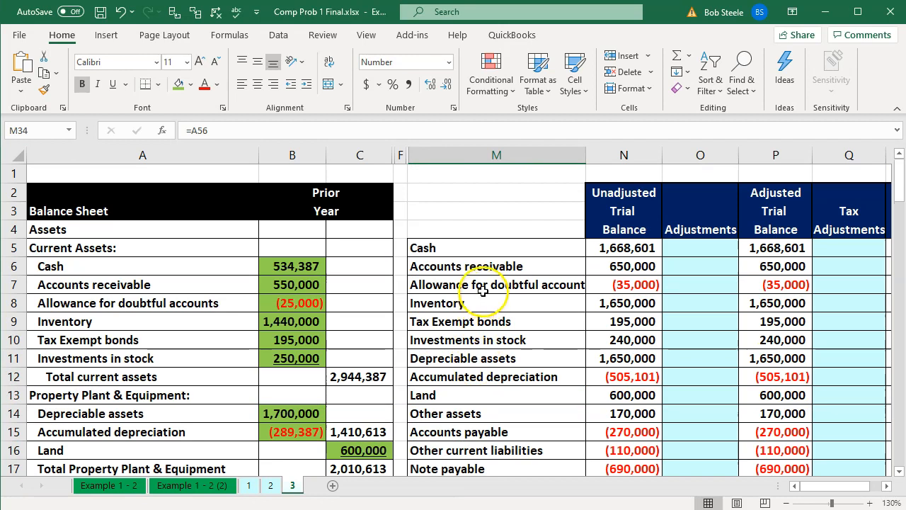
click(359, 284)
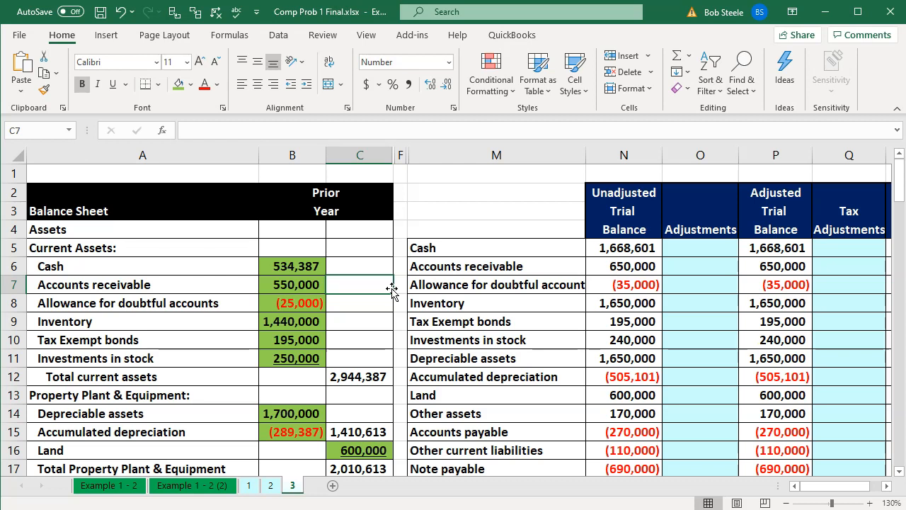
mouse_move(441, 255)
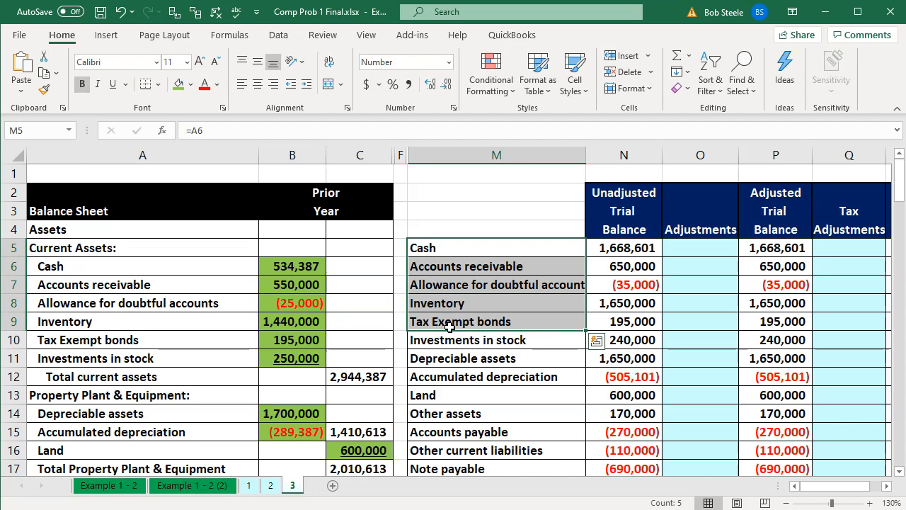
click(132, 358)
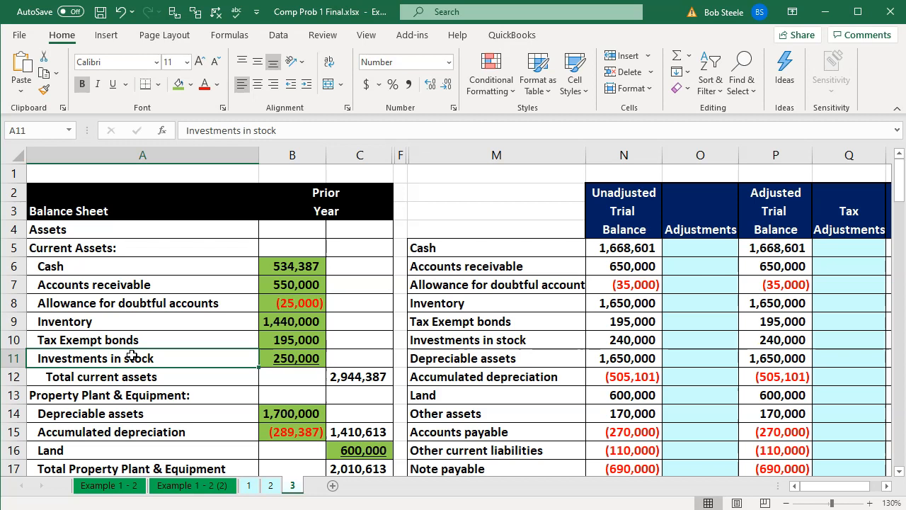
mouse_move(155, 356)
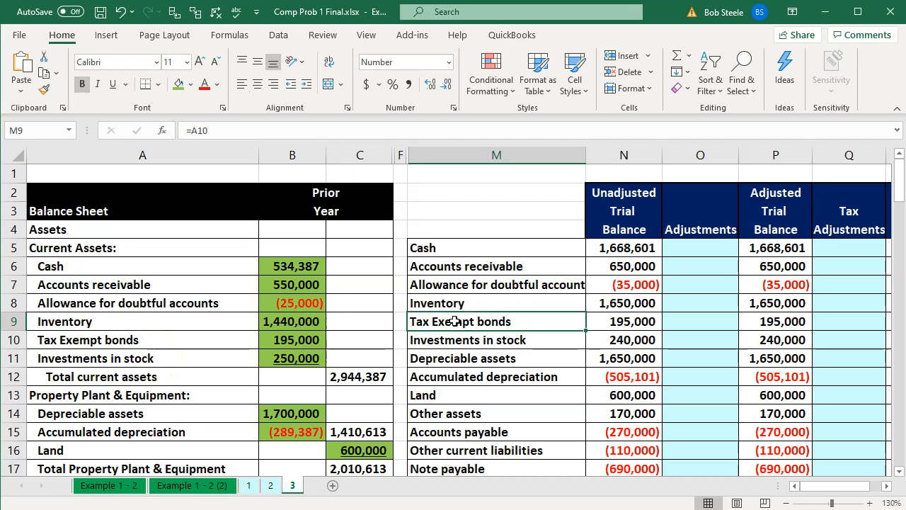
click(776, 322)
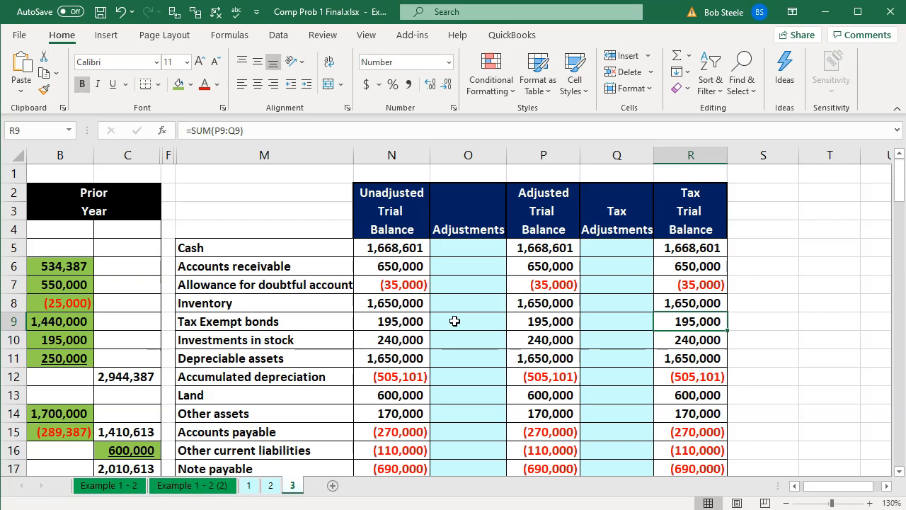
mouse_move(450, 211)
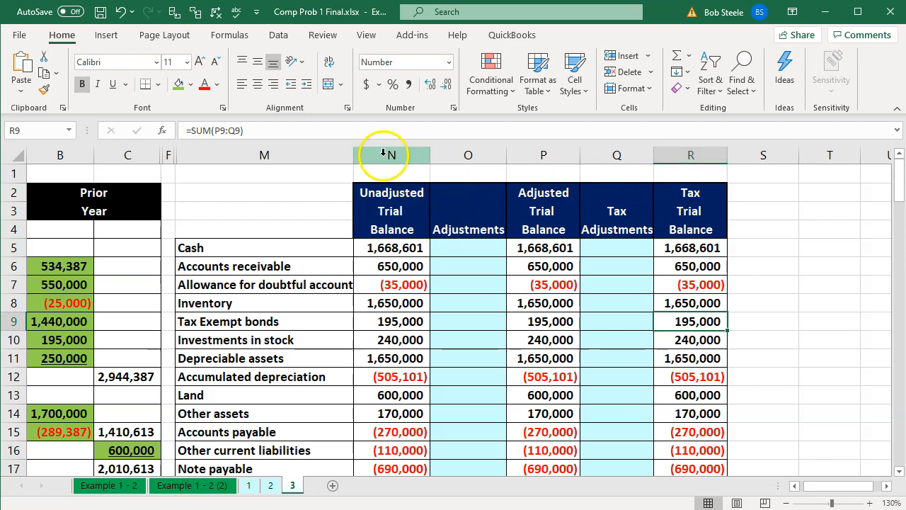
Step: Hide trial balance columns N through Q, leaving account names beside the Tax Trial Balance
click(382, 154)
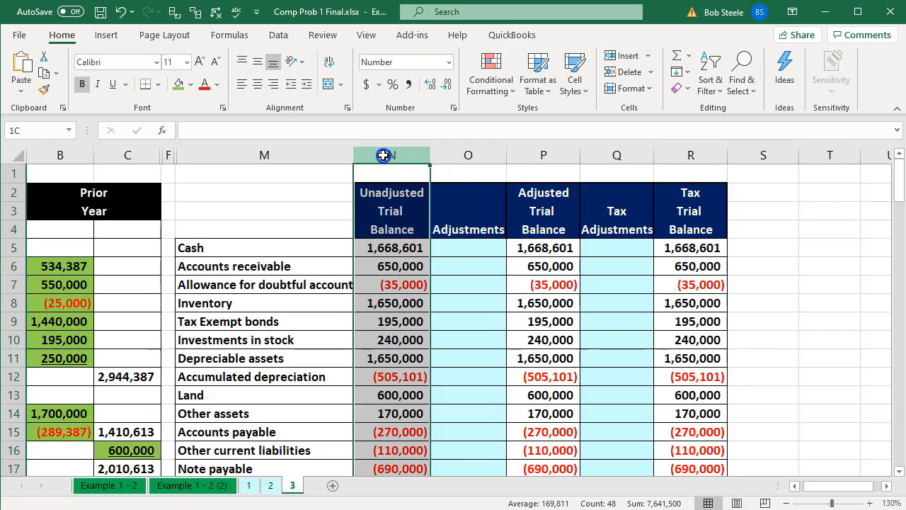
drag(391, 154, 618, 154)
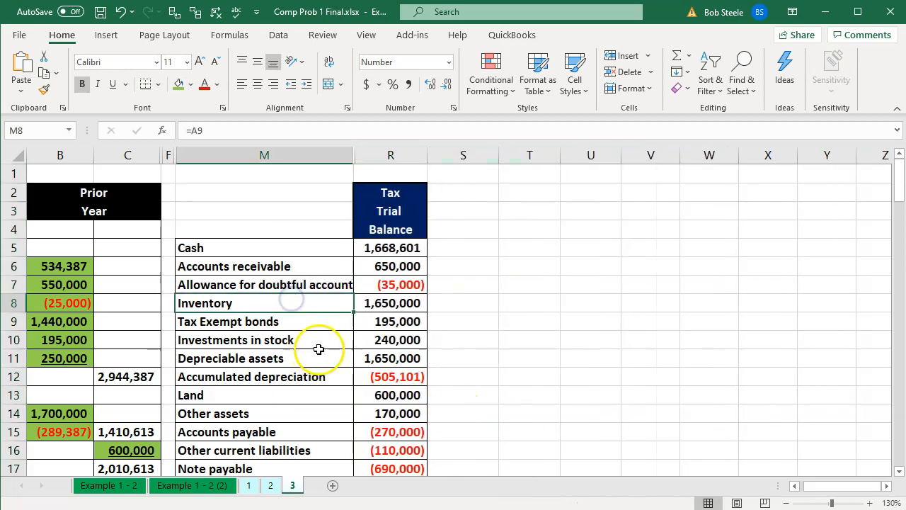
mouse_move(340, 371)
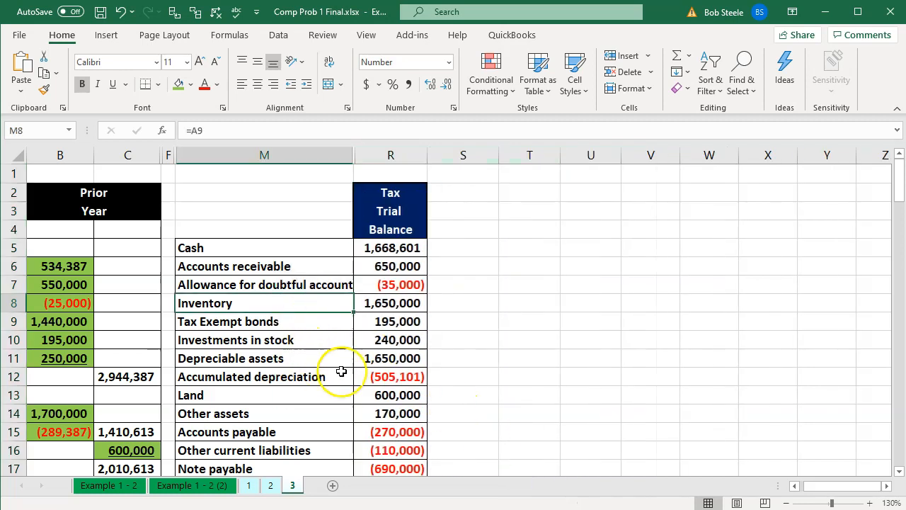
click(391, 246)
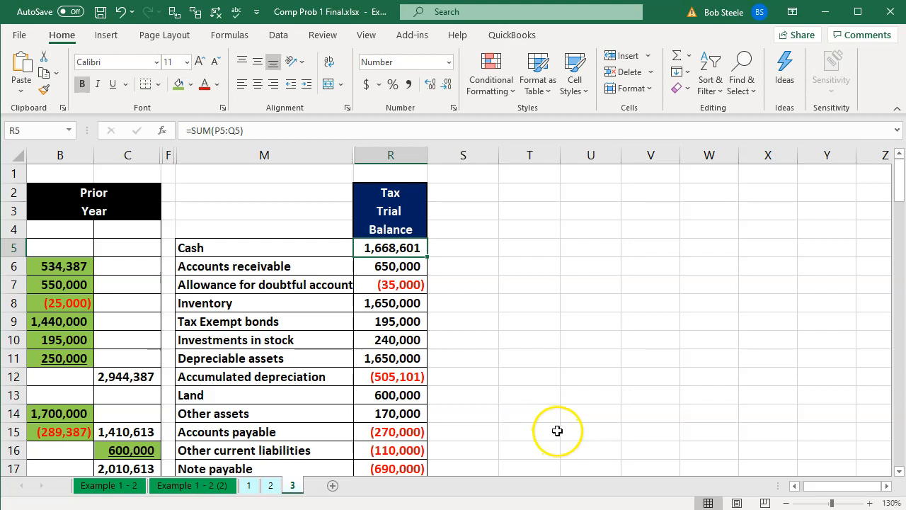
mouse_move(603, 501)
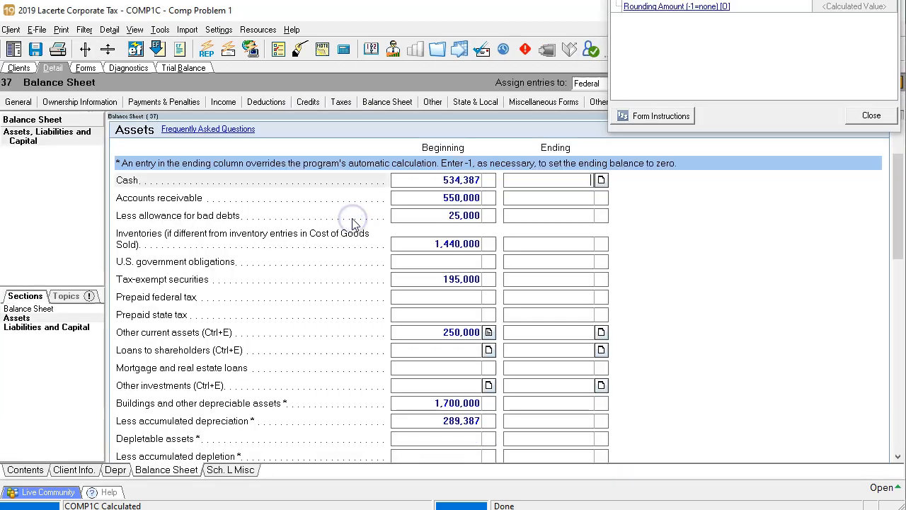
Step: Enter ending cash 1,668,601 and shade the Cash amount green in Excel
click(868, 114)
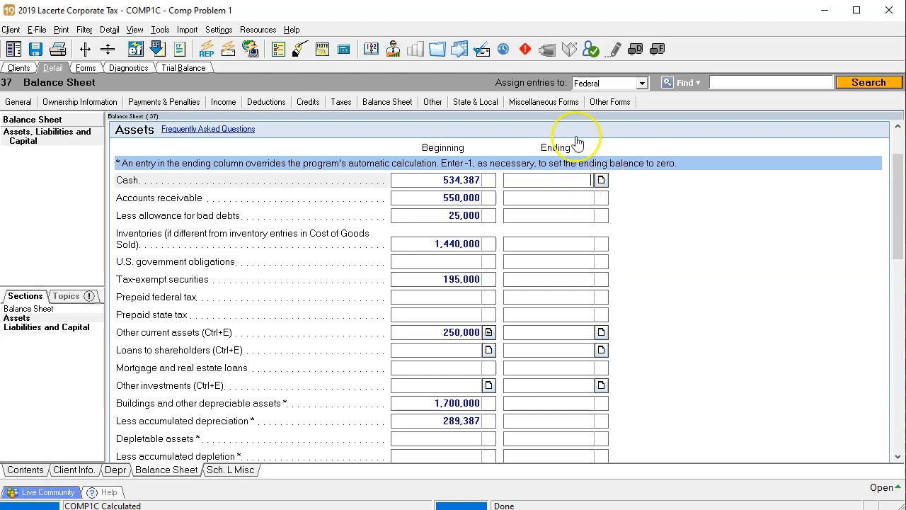
text(1668)
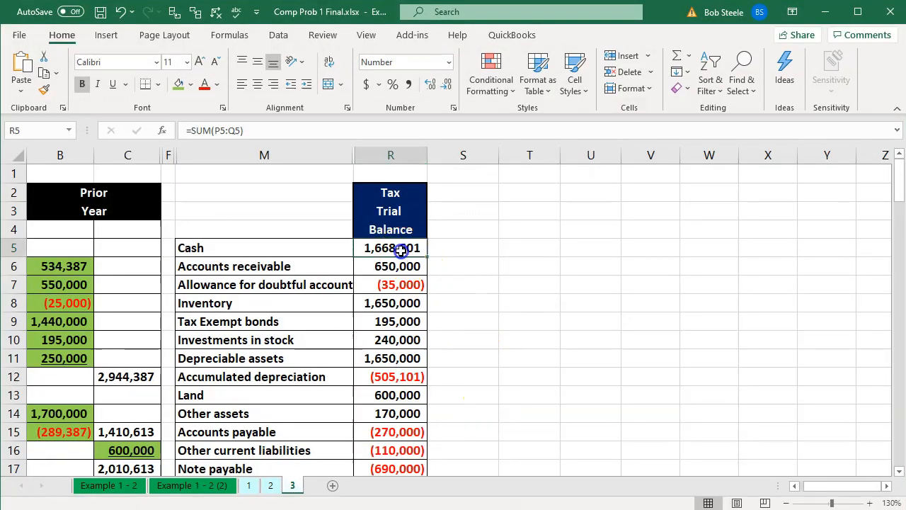
right_click(390, 247)
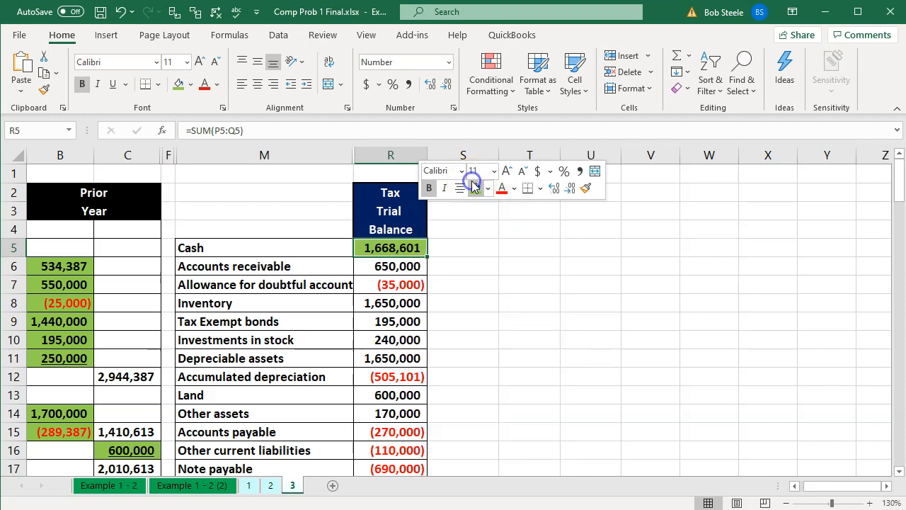
mouse_move(490, 296)
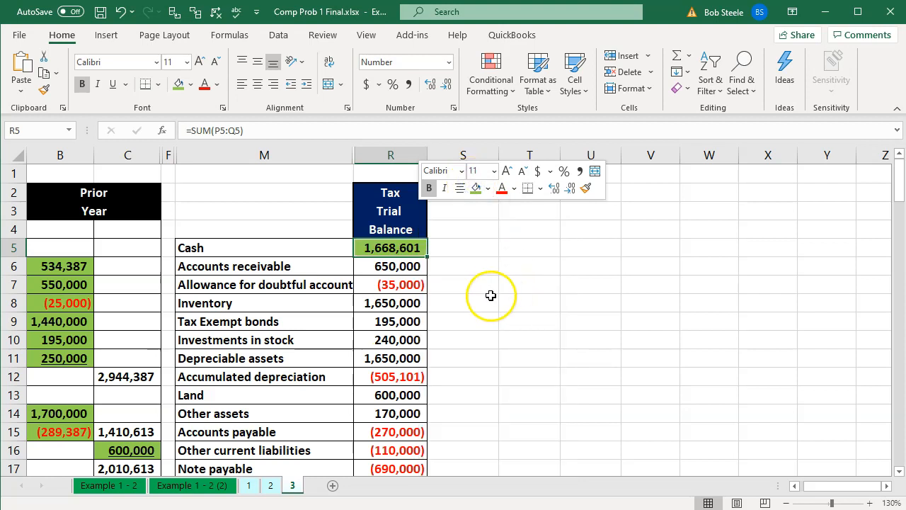
click(391, 266)
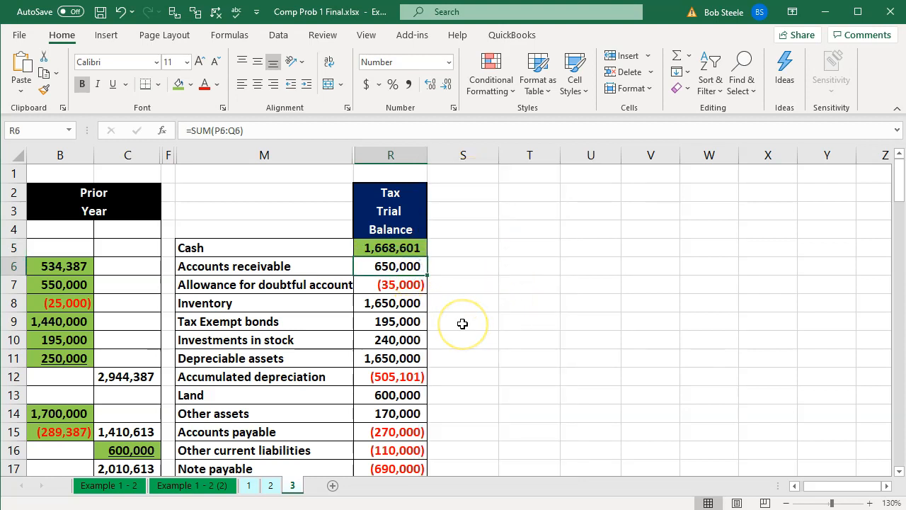
mouse_move(462, 323)
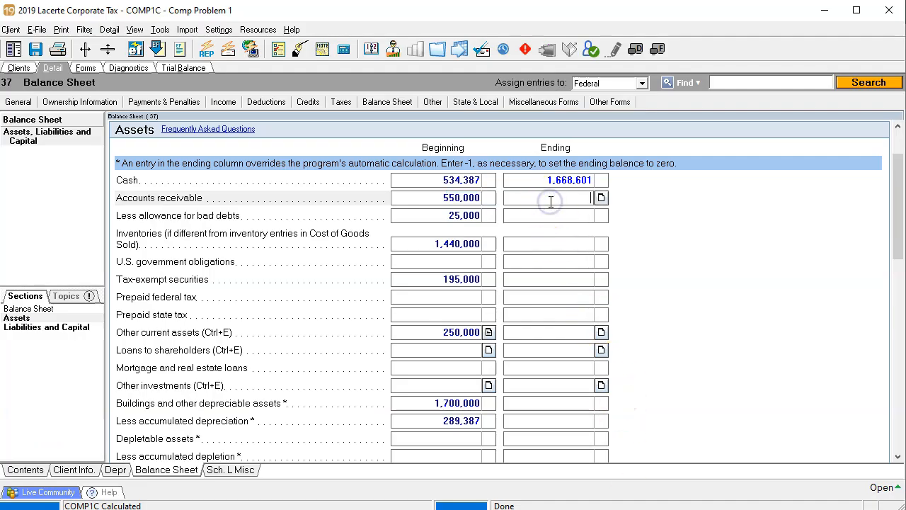
Step: Enter ending accounts receivable 650,000 and allowance 35,000, shading each amount green
text(650000)
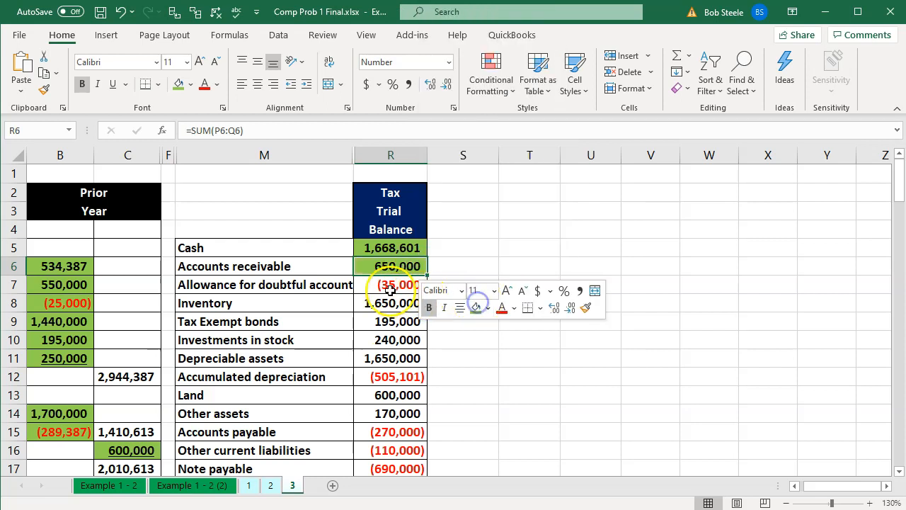
click(390, 285)
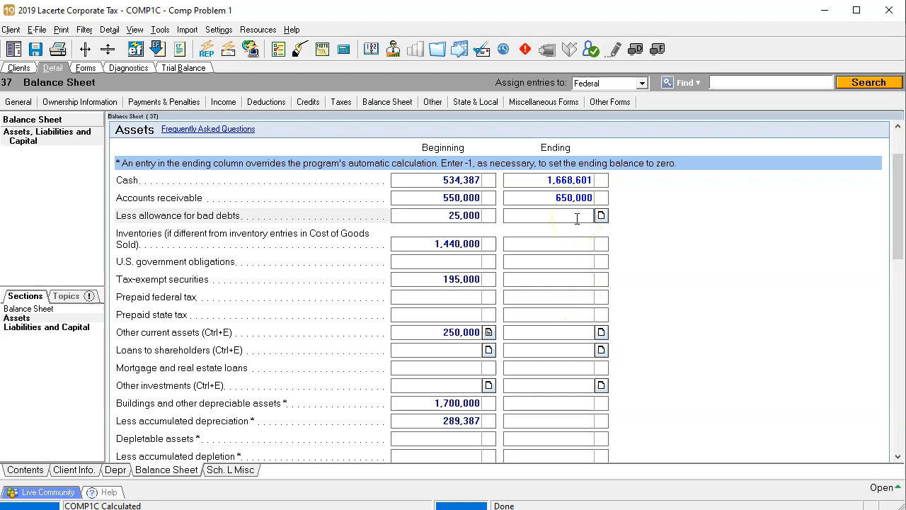
text(35,000)
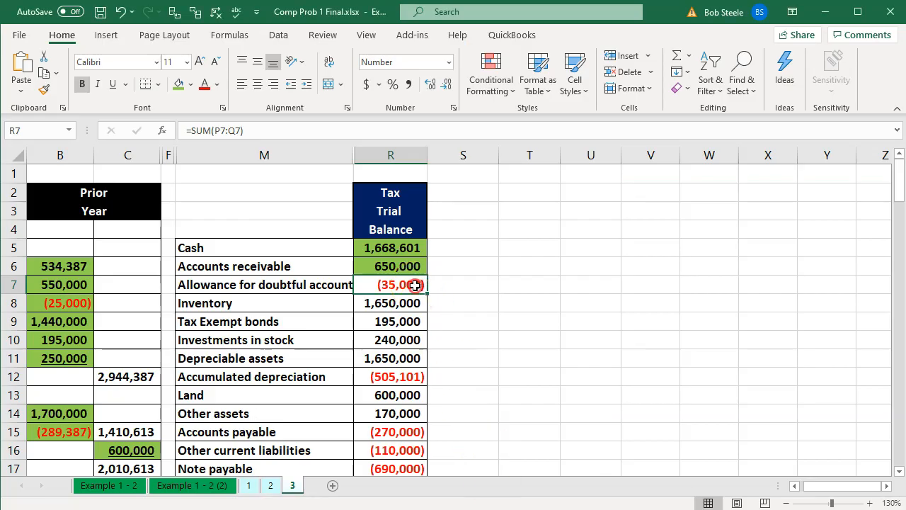
click(391, 303)
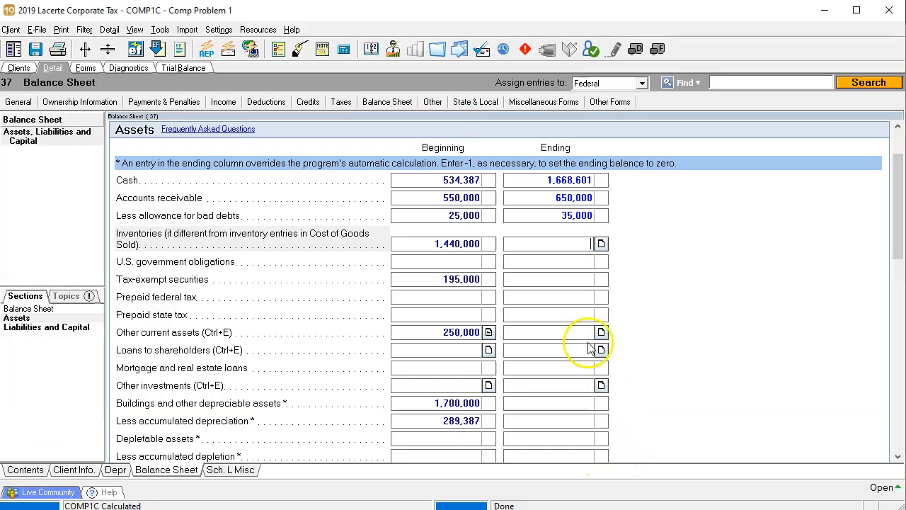
Step: Enter ending inventory 165,000, shade it green, and bring up the other current assets detail
click(600, 244)
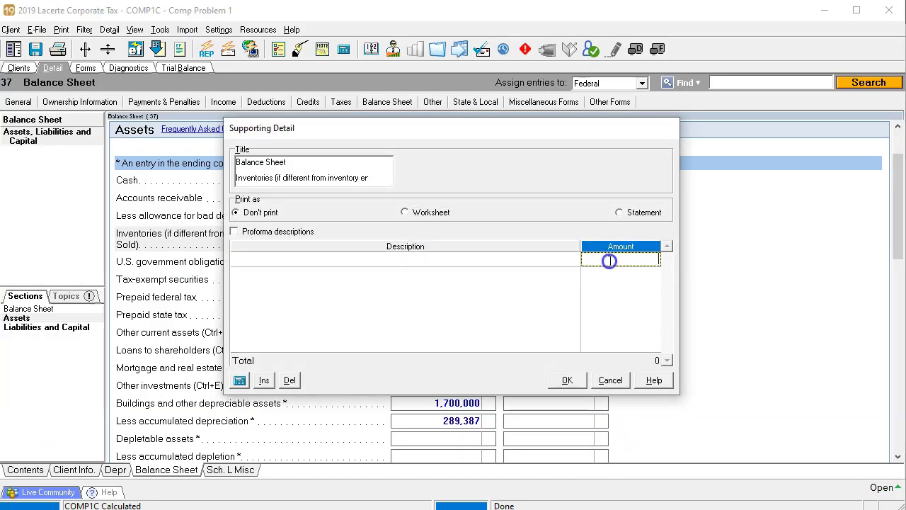
text(165000)
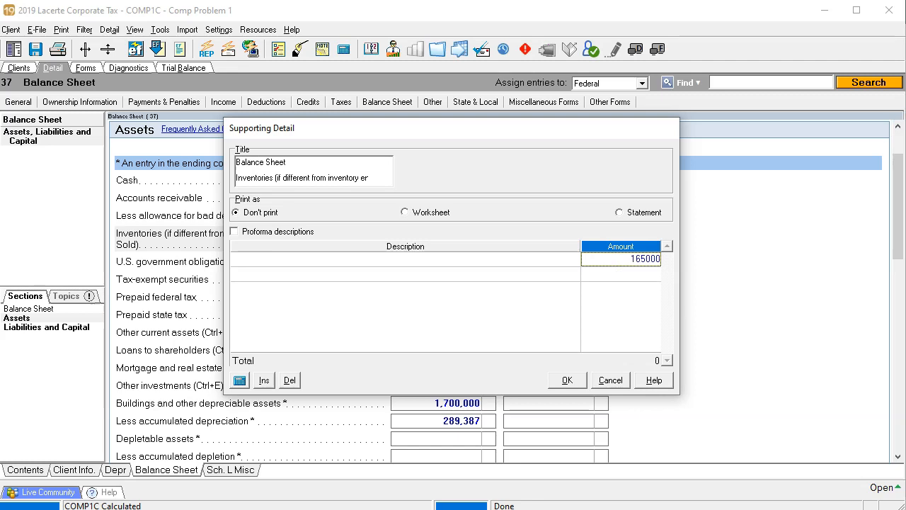
click(567, 379)
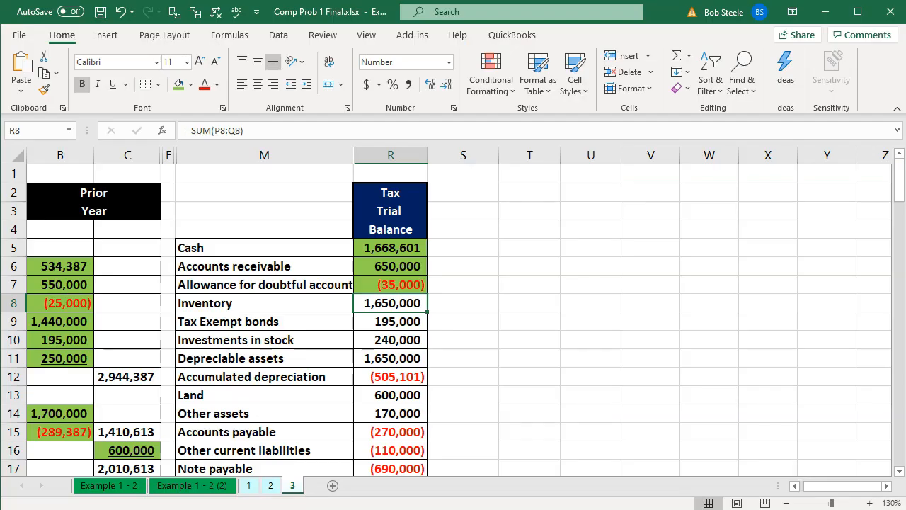
right_click(391, 303)
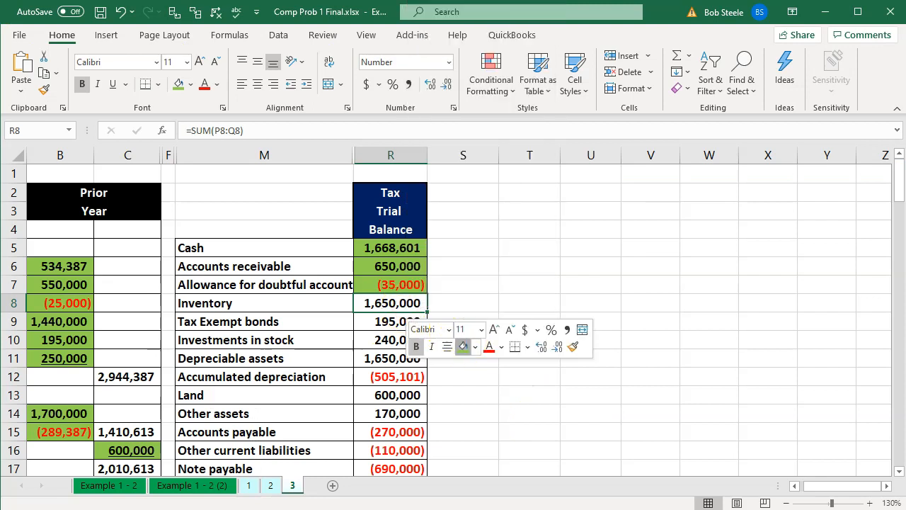
click(391, 321)
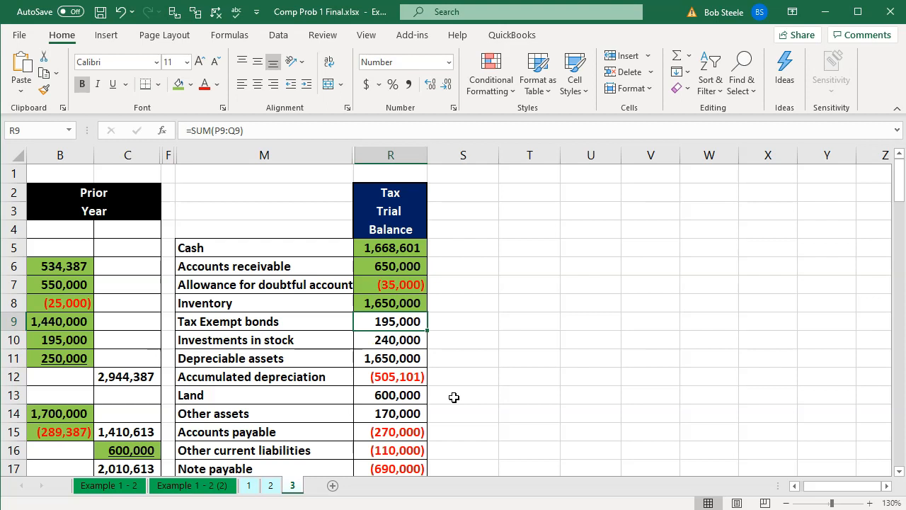
mouse_move(450, 393)
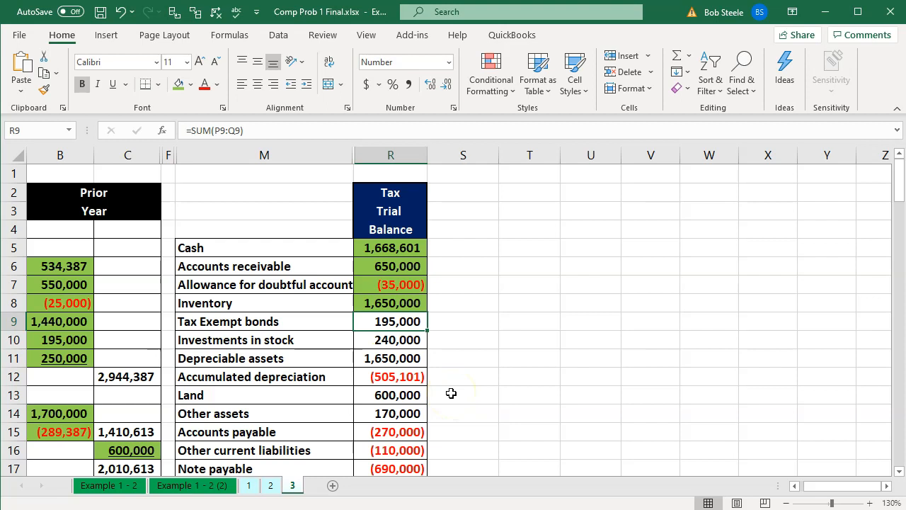
mouse_move(514, 424)
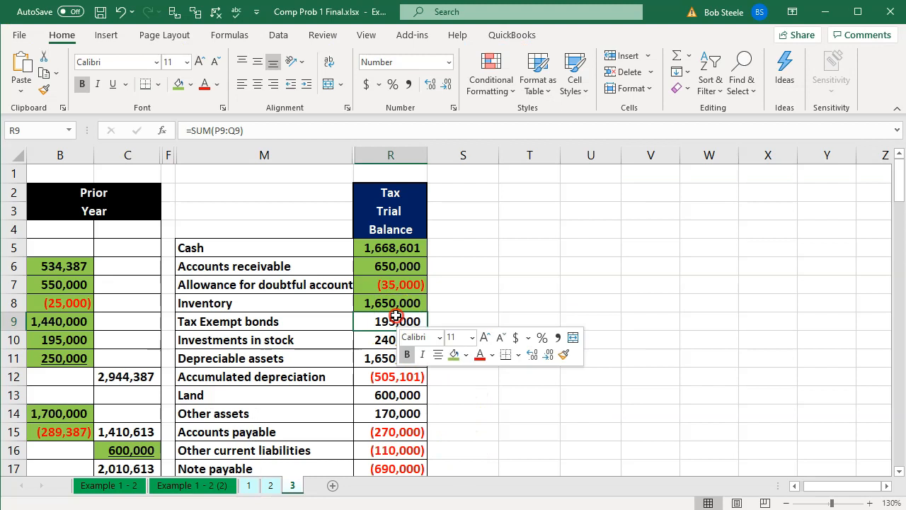
click(377, 340)
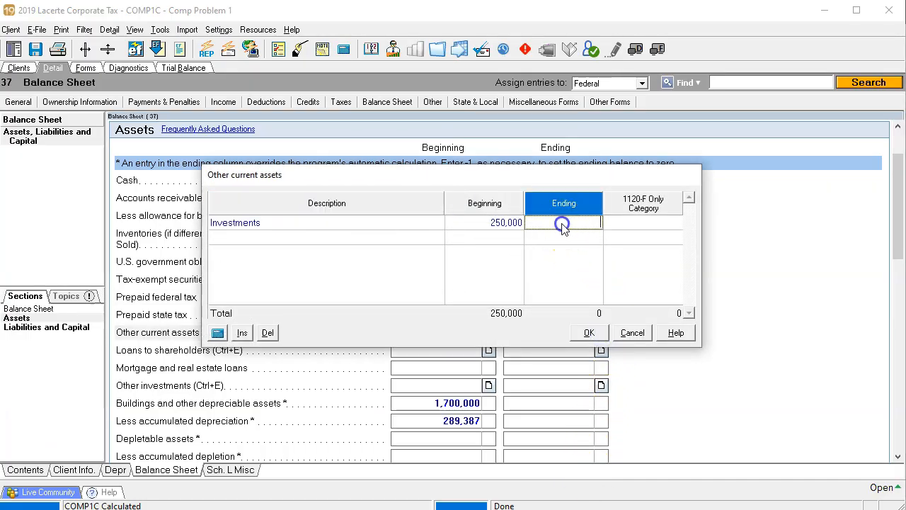
Step: Record 240,000 as ending other current assets for investments and confirm the detail
text(24000)
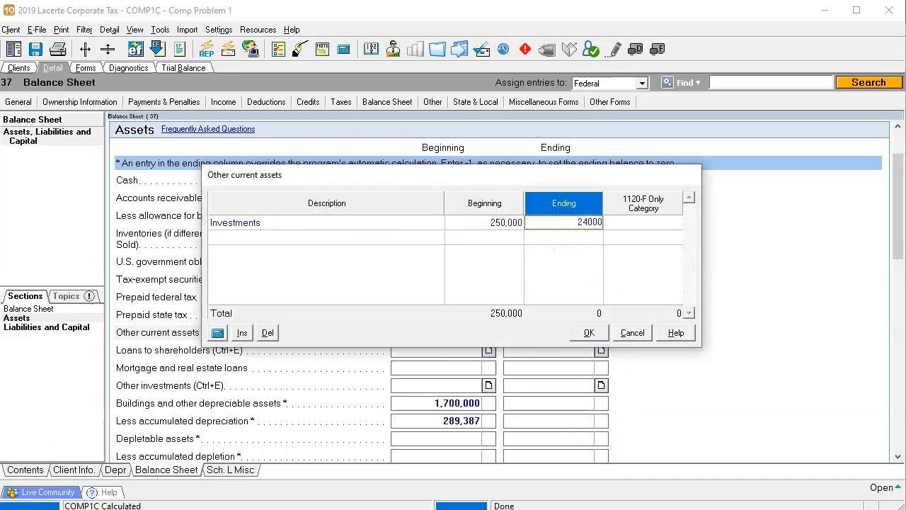
click(589, 331)
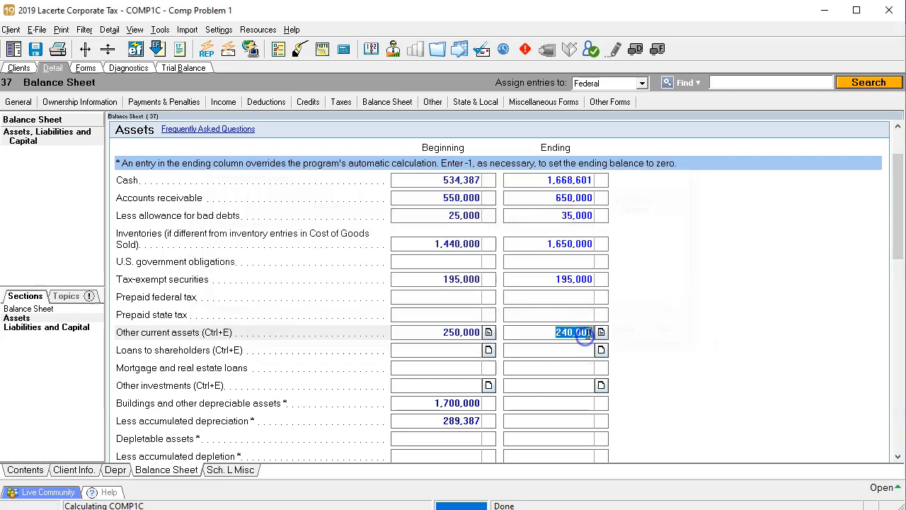
key(alt+tab)
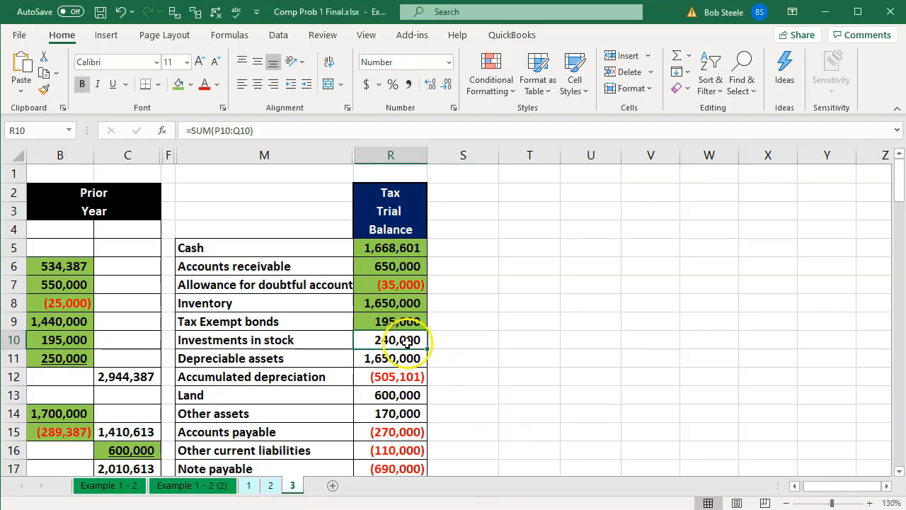
right_click(389, 376)
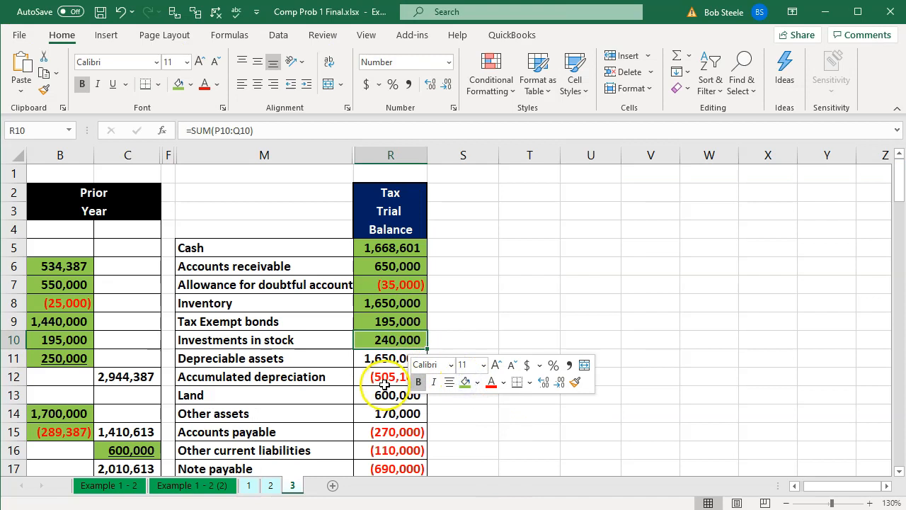
Step: Check the depreciable assets balance in the trial balance against the return
click(390, 358)
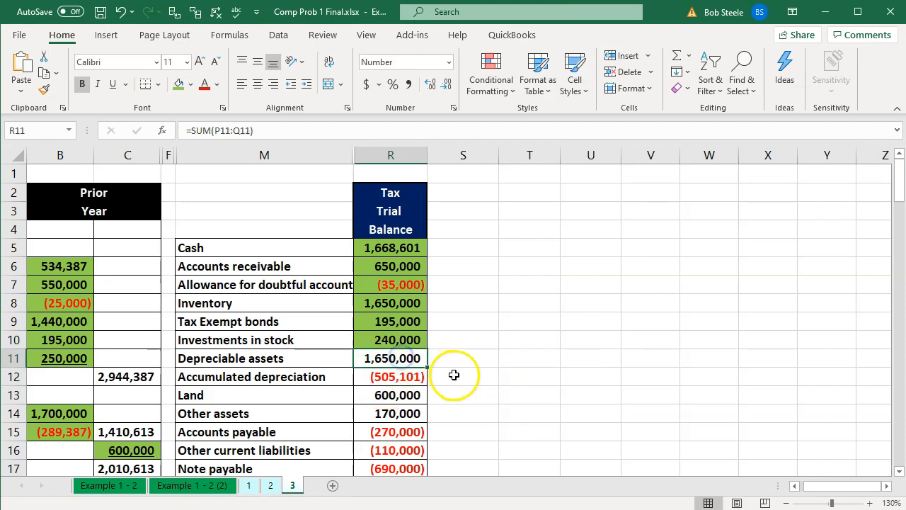
mouse_move(393, 331)
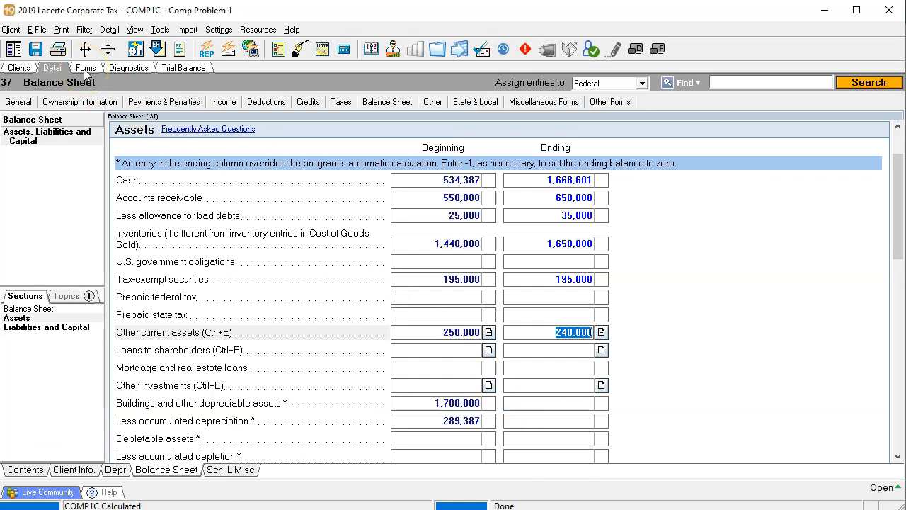
click(81, 68)
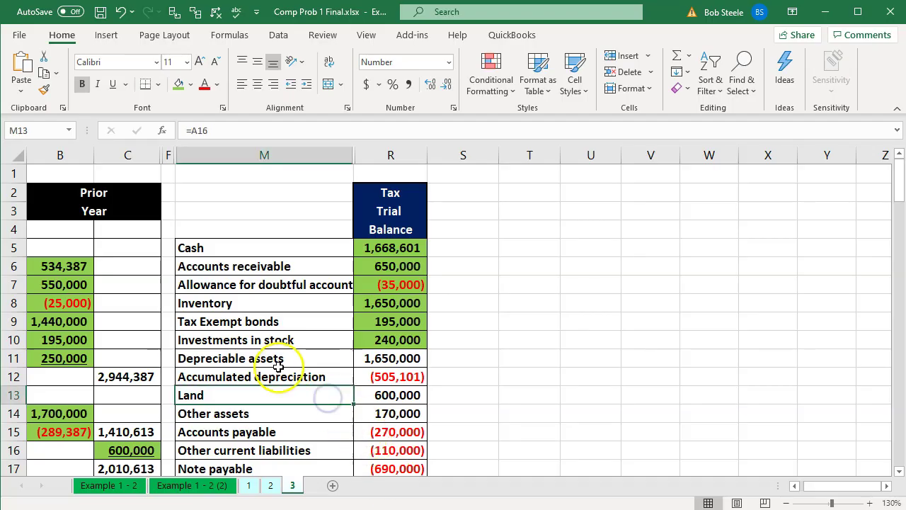
right_click(264, 377)
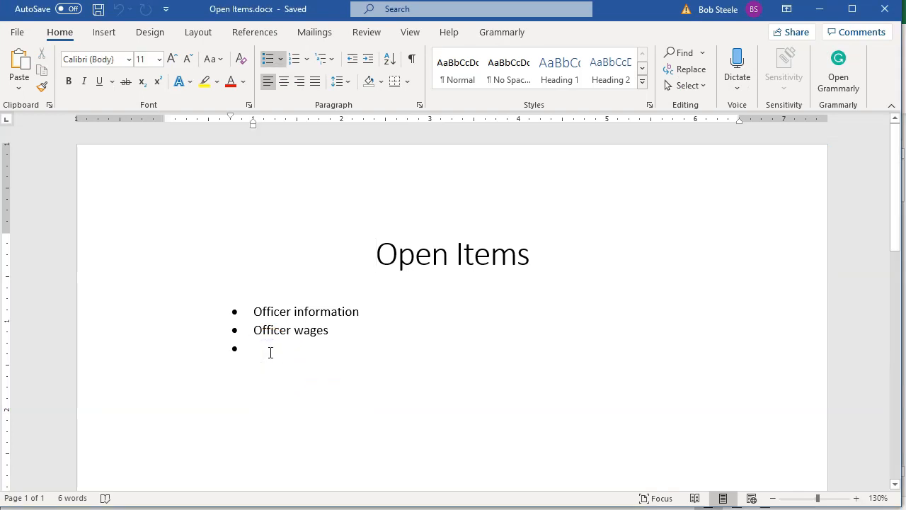
Step: Add an open item that PPE has been overridden for now, correcting the misspelled 'overhidden'
text(PP)
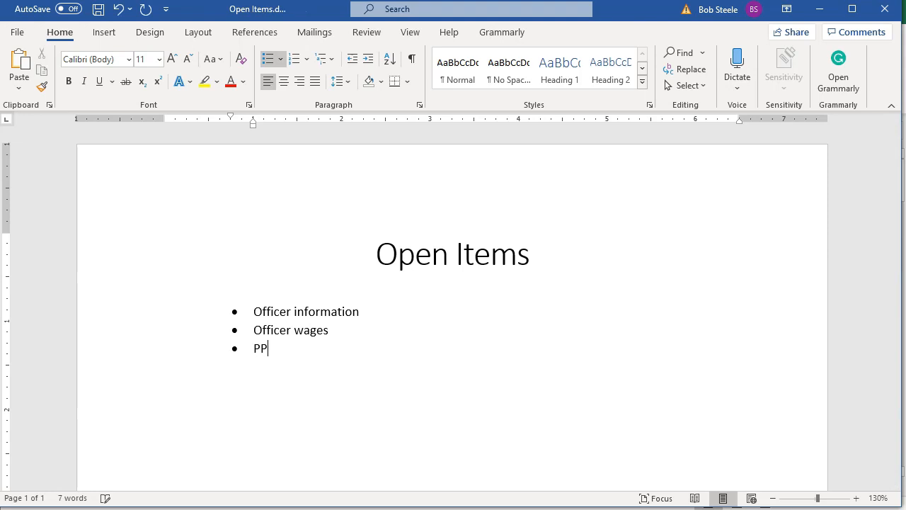
text(E)
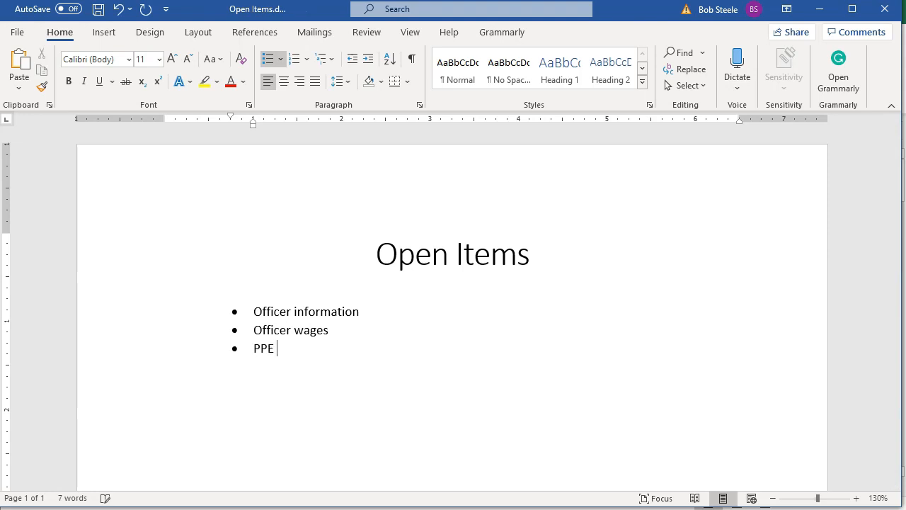
text(has been overhidden f)
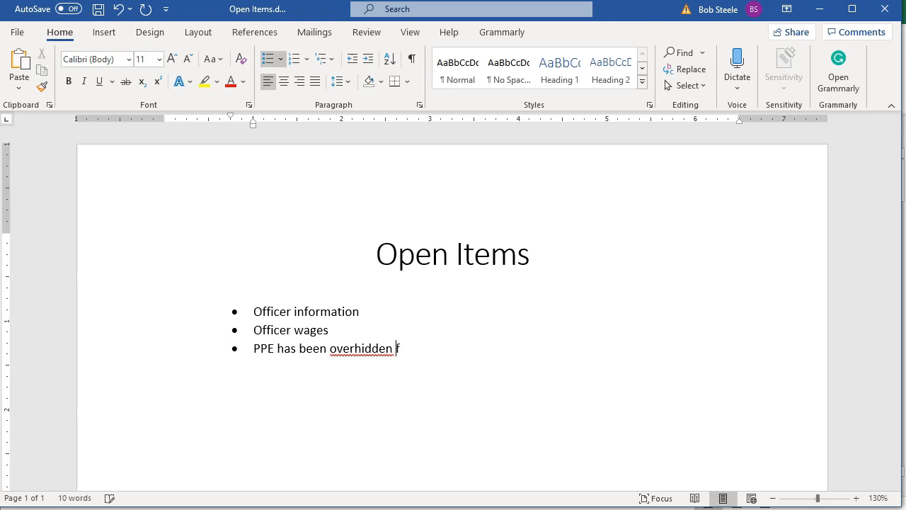
key(enter)
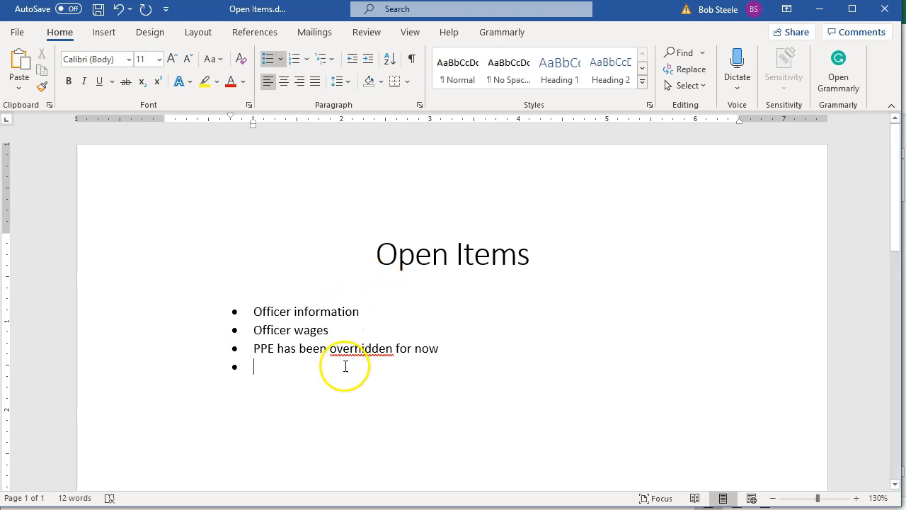
right_click(368, 348)
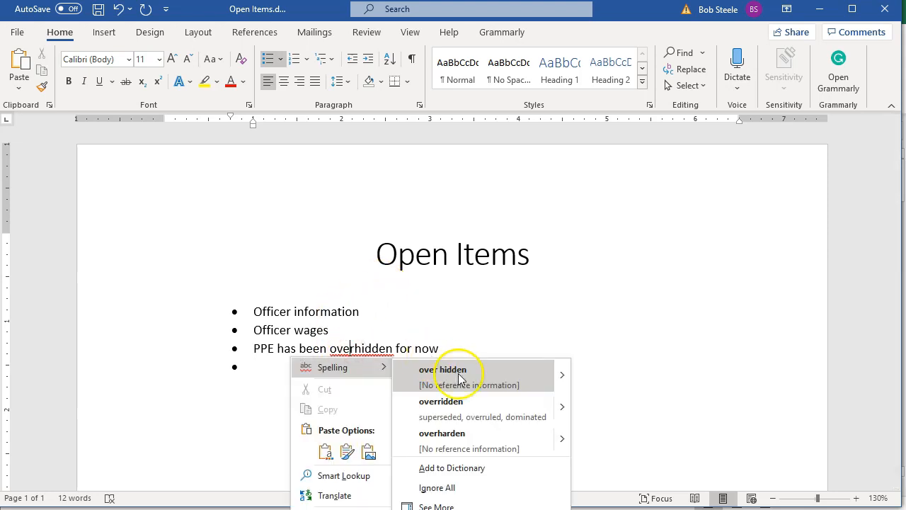
click(445, 369)
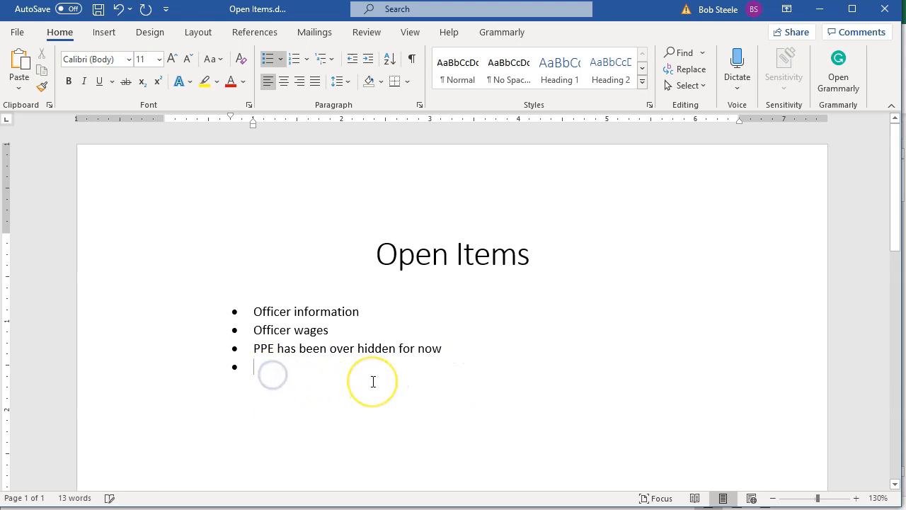
Step: Add an open item that accumulated depreciation has been overridden
text(Acc)
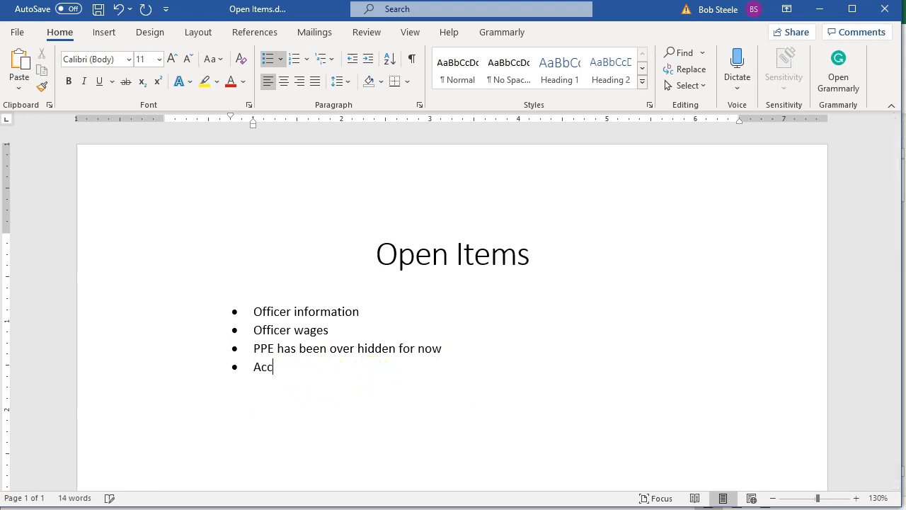
text(Depre ah)
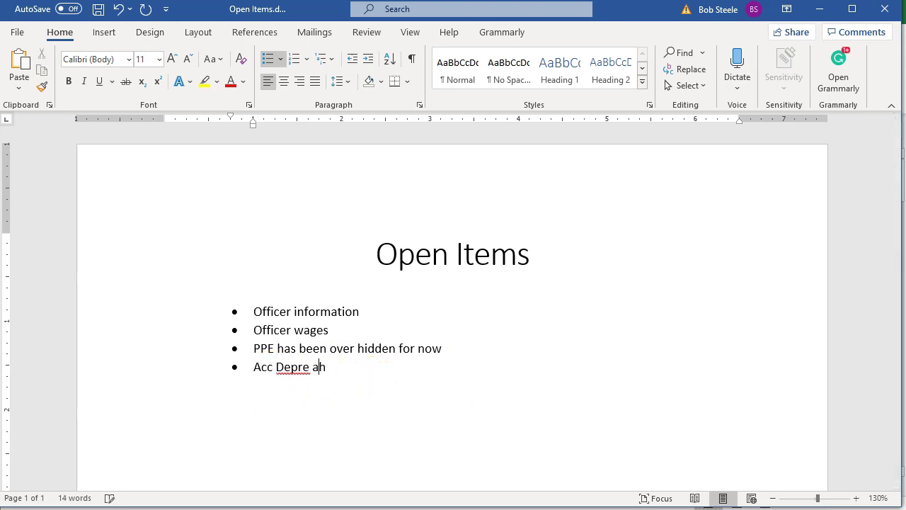
text(has been)
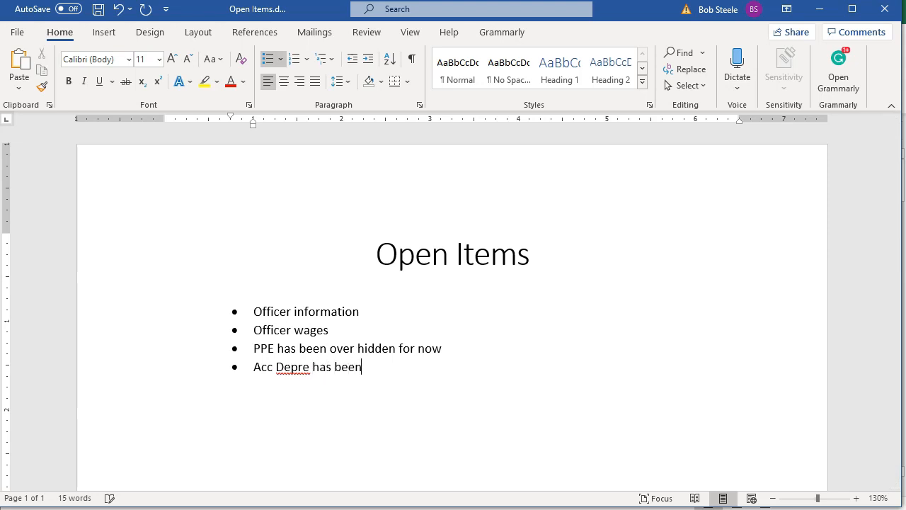
text(over rid)
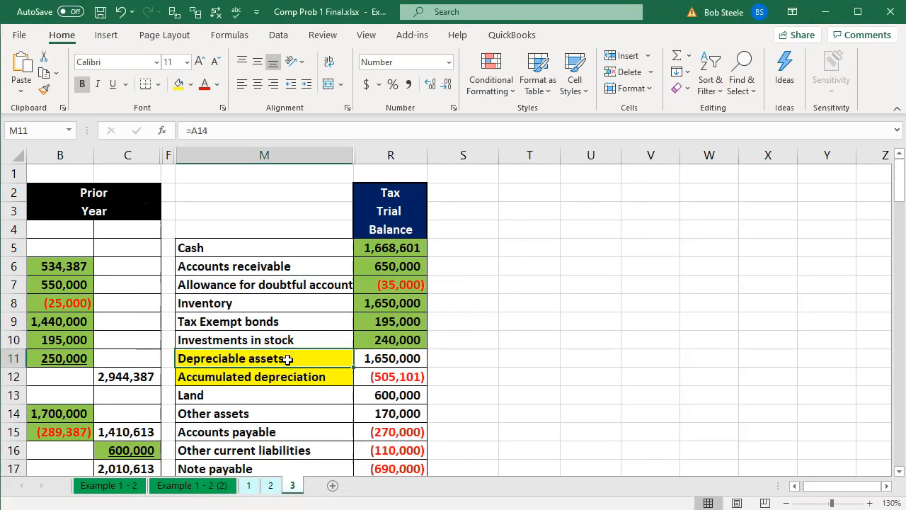
Step: Enter ending depreciable assets 1,650,000 and accumulated depreciation 505,101 from the trial balance
scroll(down, 3)
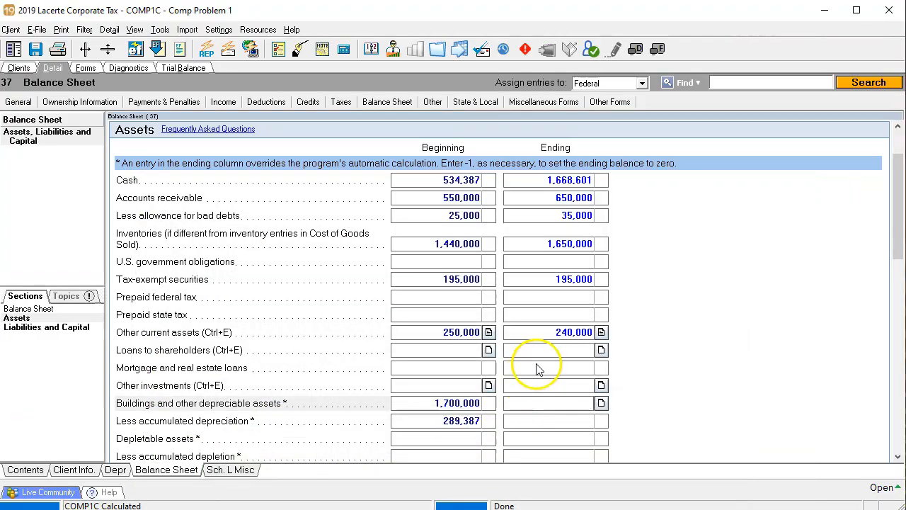
text(165)
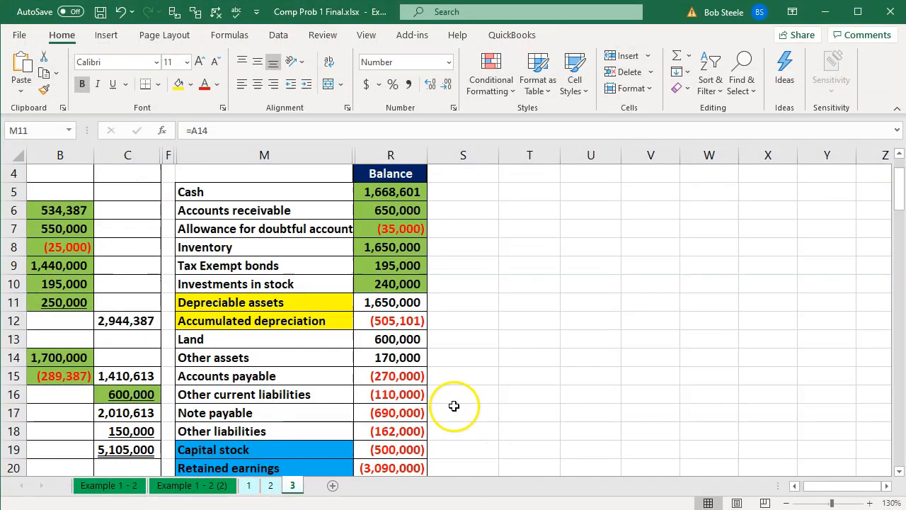
click(391, 320)
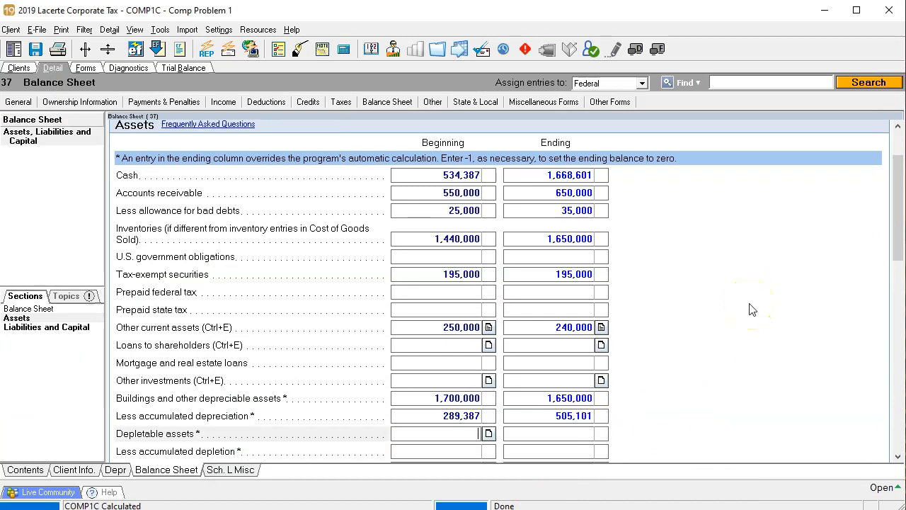
scroll(down, 3)
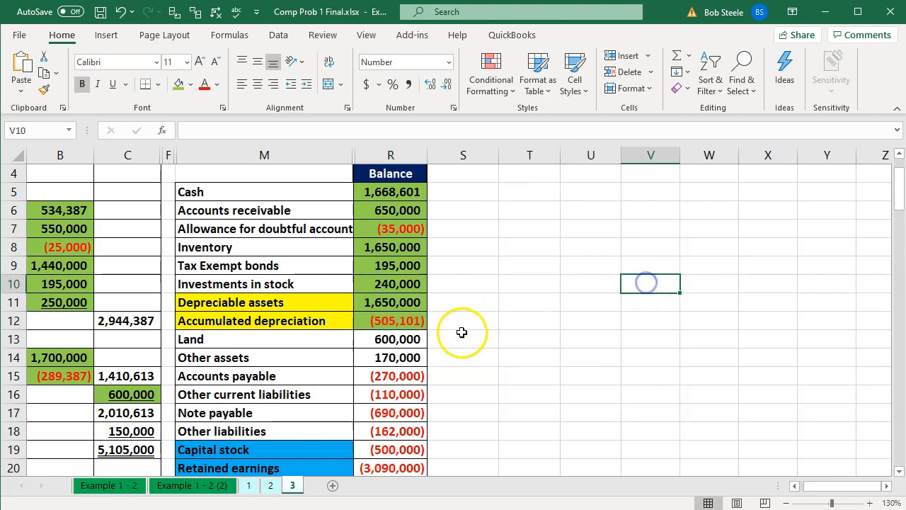
click(390, 340)
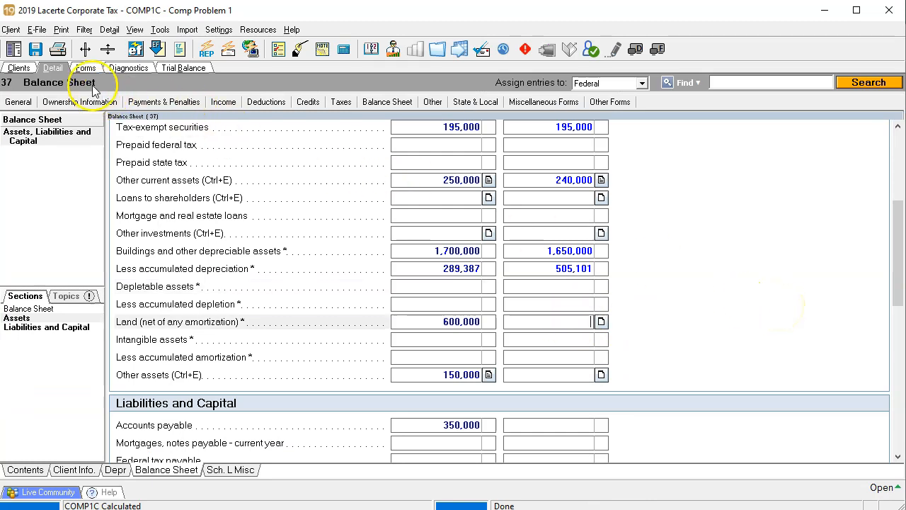
Step: Check Schedule L asset totals on Form 1120 page 6, then record ending other assets 170,000
click(88, 68)
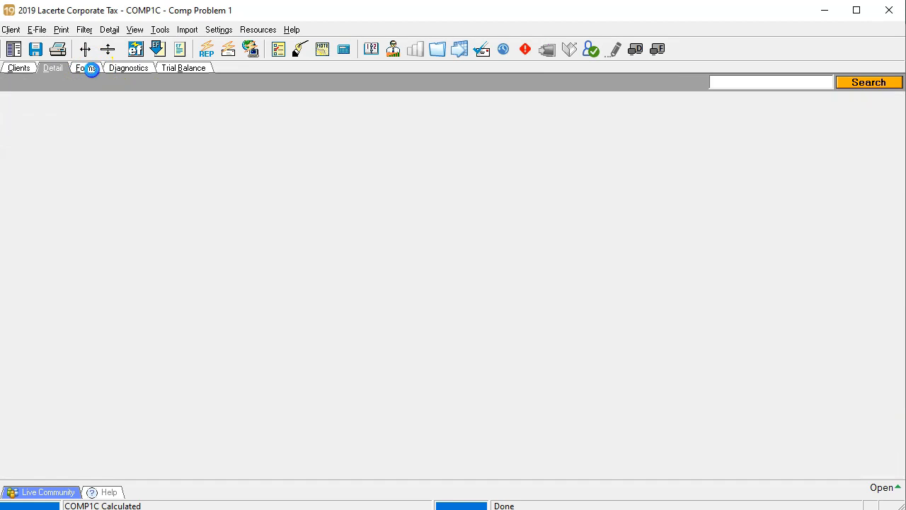
click(85, 68)
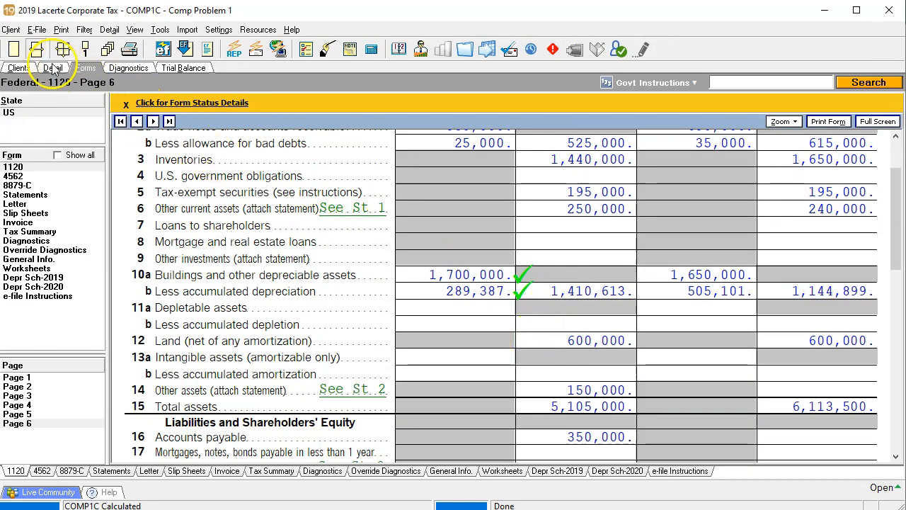
click(46, 68)
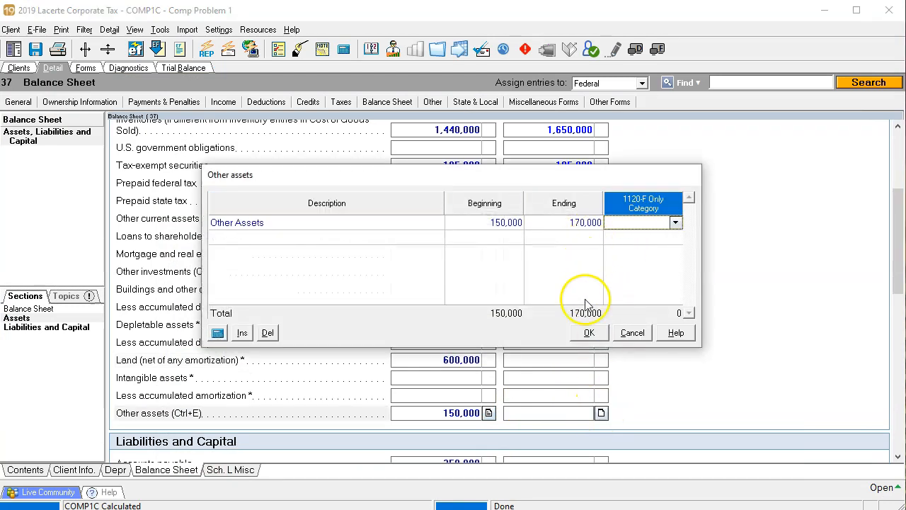
click(589, 331)
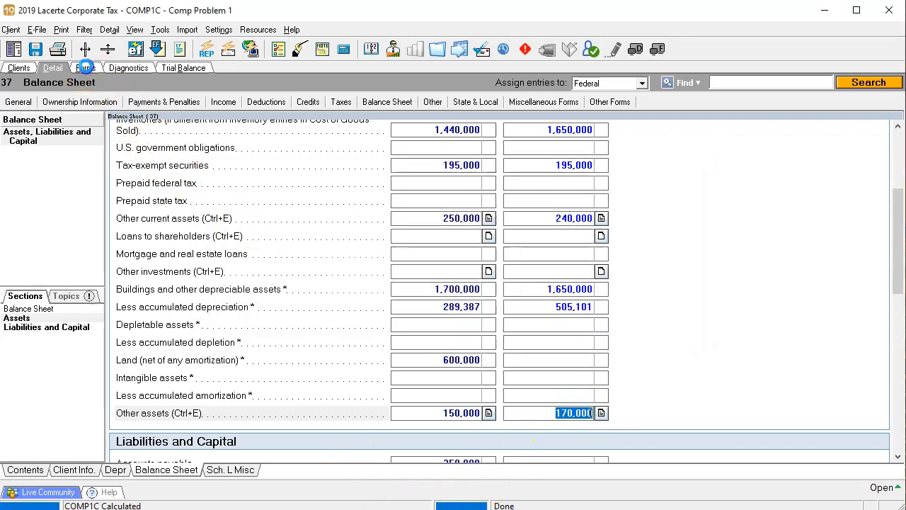
click(82, 68)
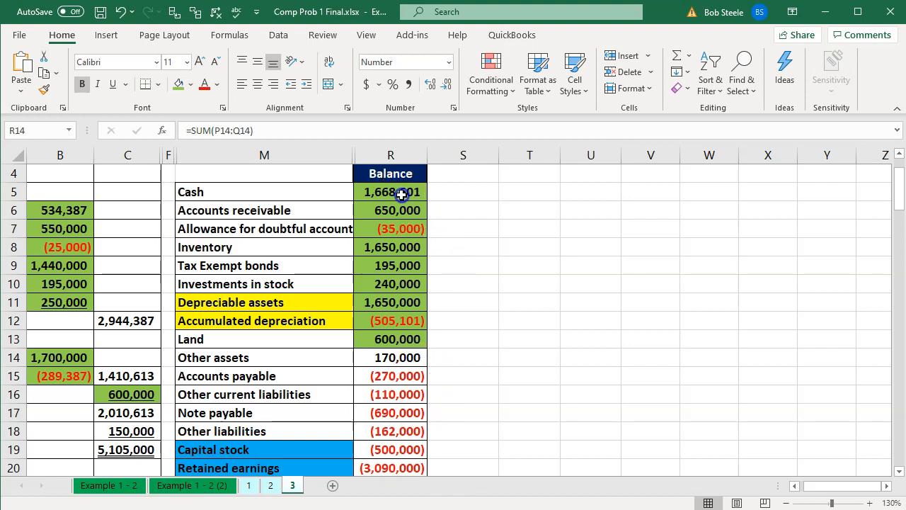
drag(391, 191, 390, 338)
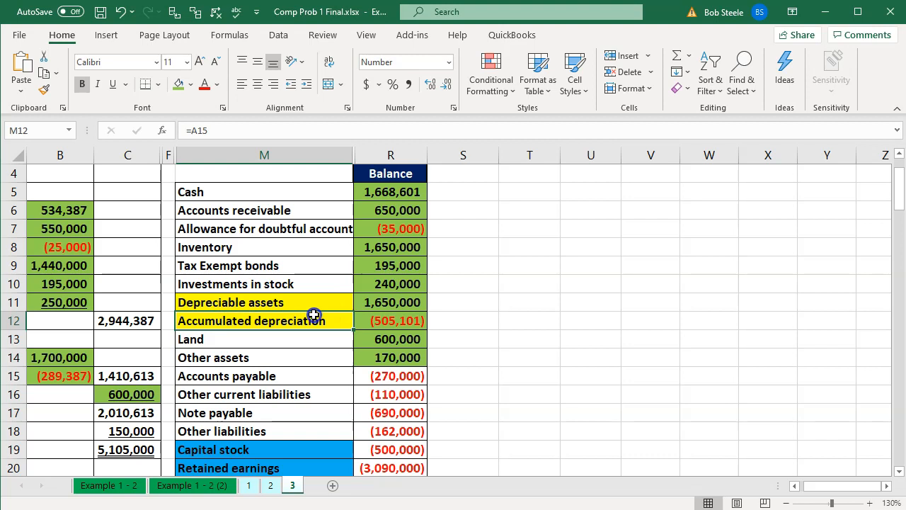
click(390, 376)
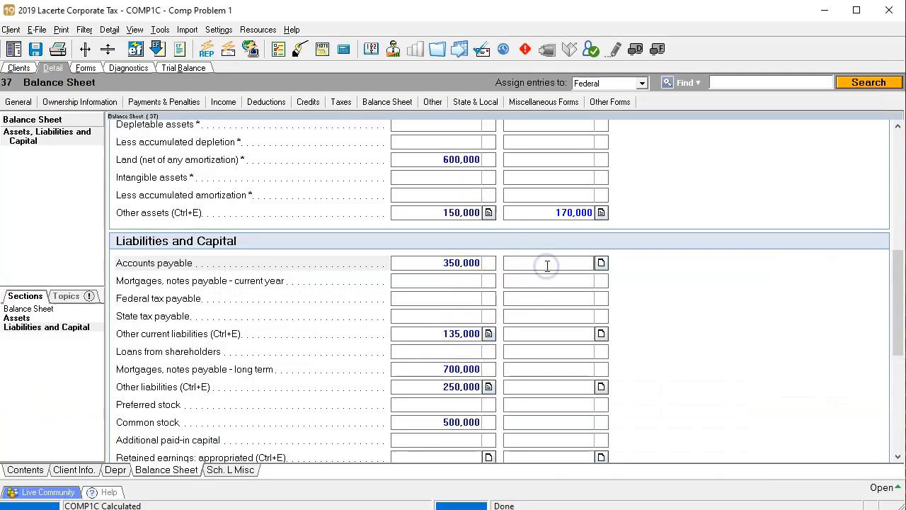
Step: Enter ending accounts payable 270,000 and other current liabilities 110,000 via its detail
text(270000)
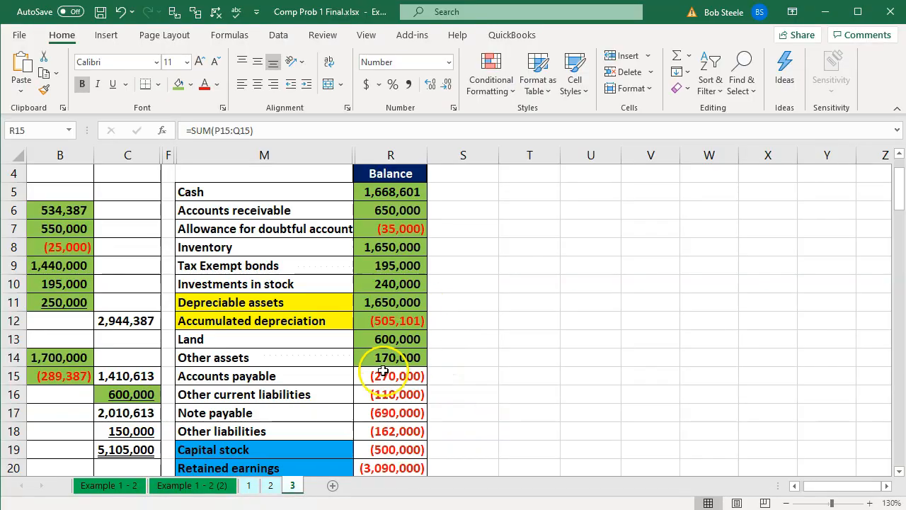
right_click(387, 377)
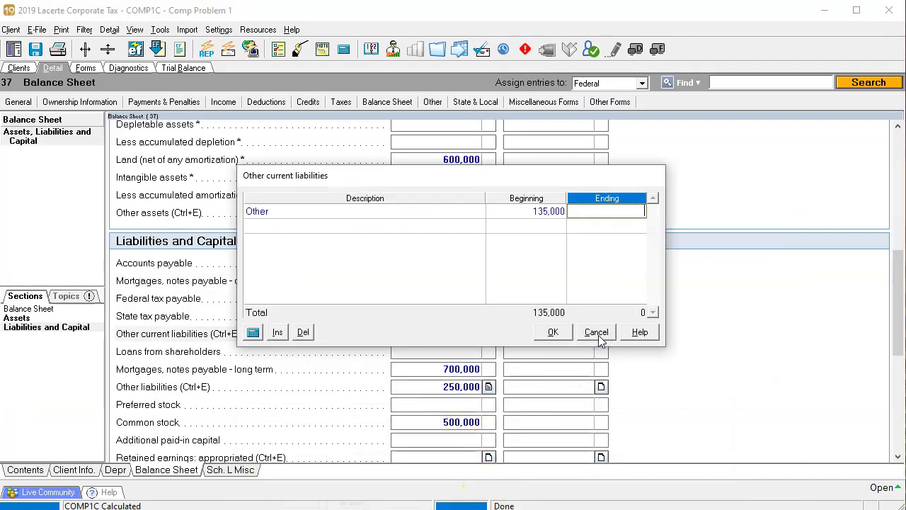
text(110000)
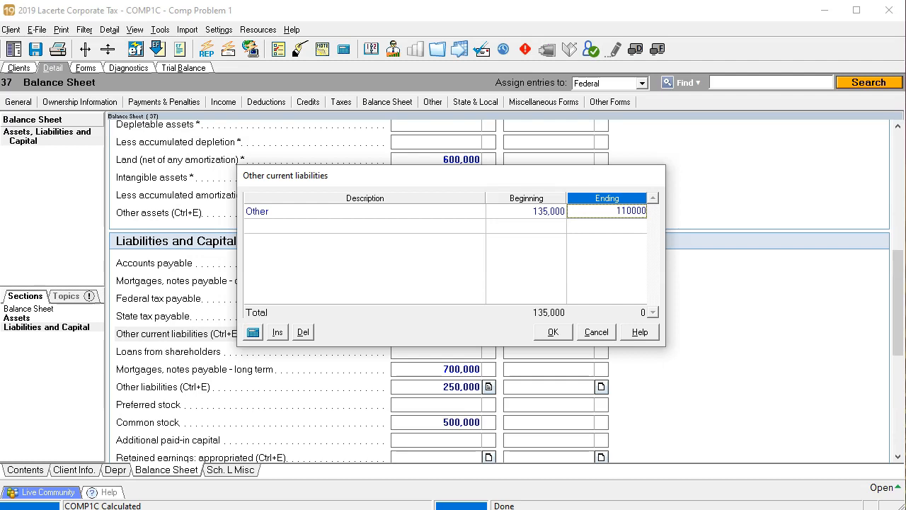
click(552, 331)
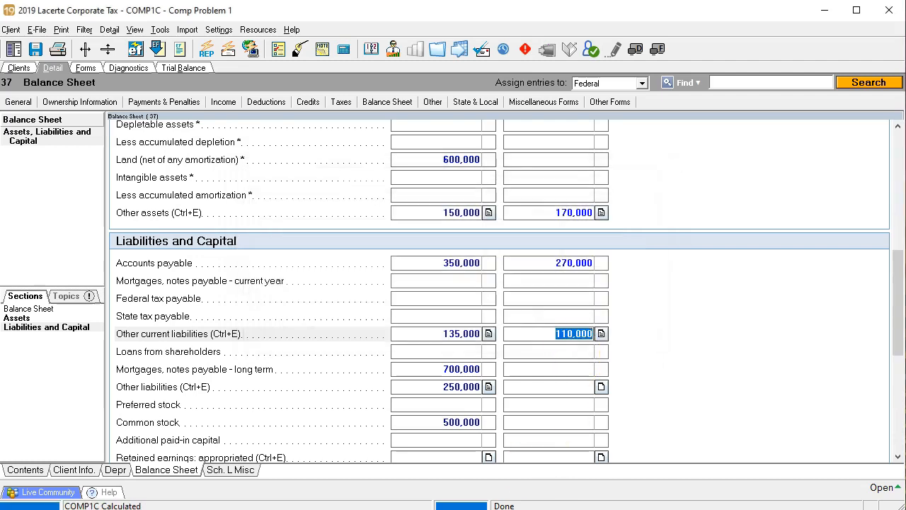
right_click(390, 394)
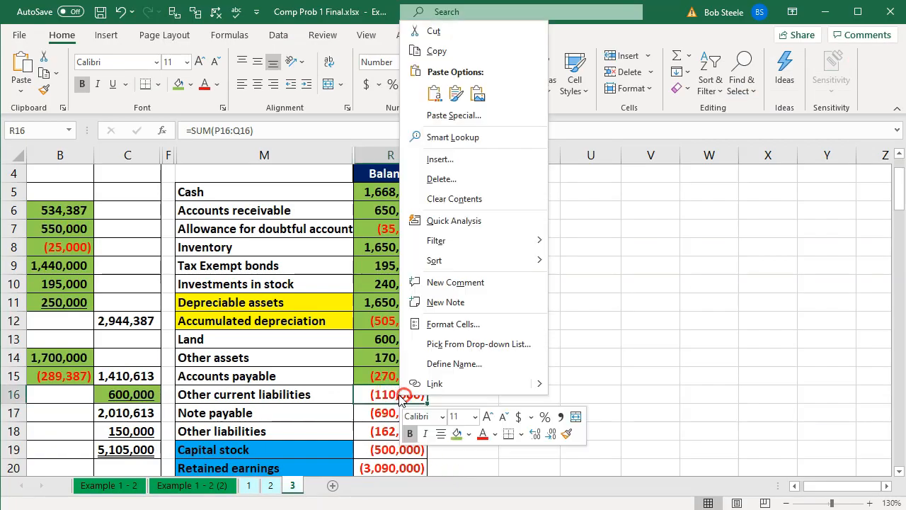
click(391, 413)
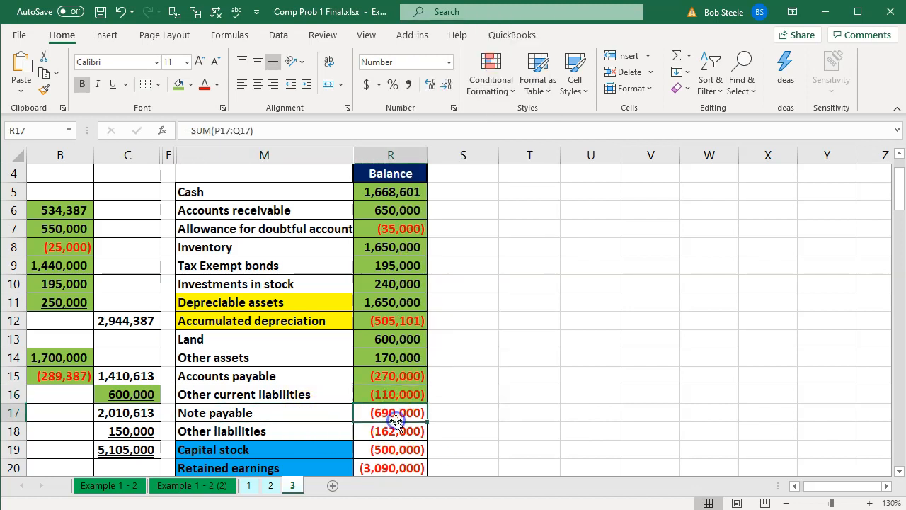
mouse_move(425, 507)
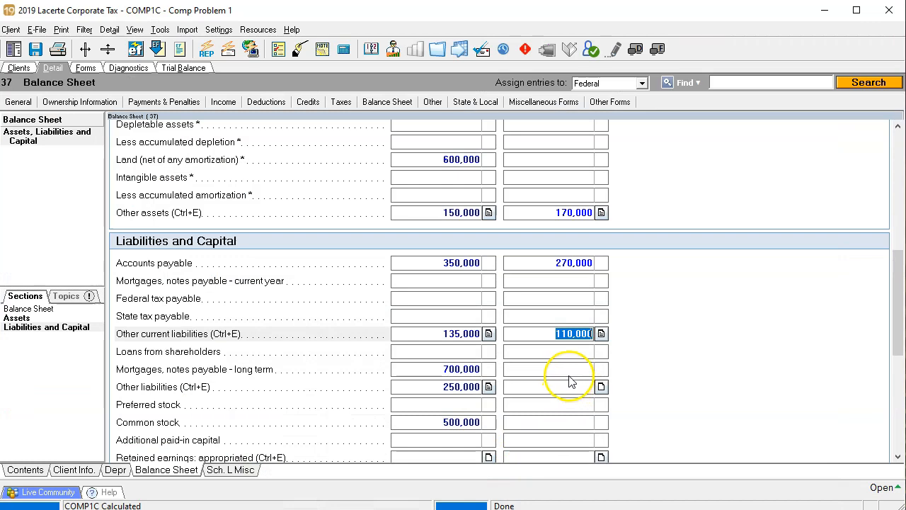
Step: Enter ending long-term mortgages 690,000 and other liabilities 162,000 via its detail
text(690)
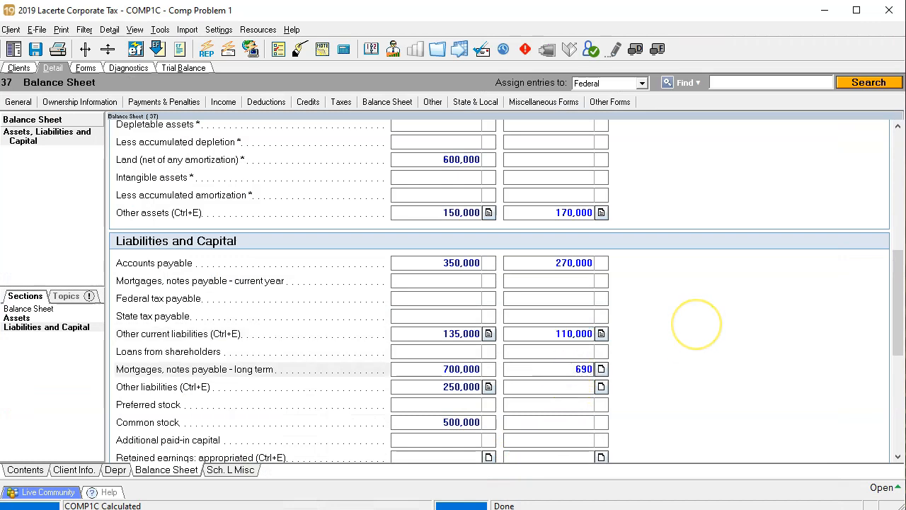
click(442, 387)
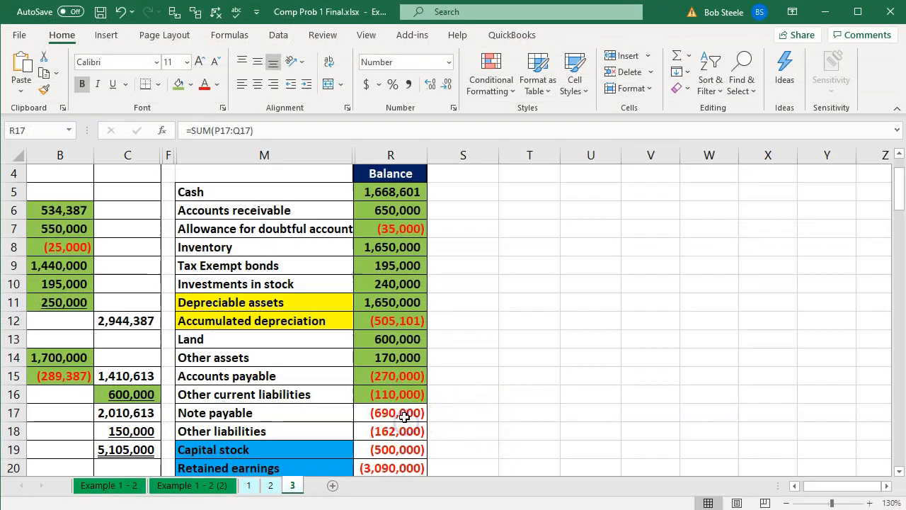
click(529, 362)
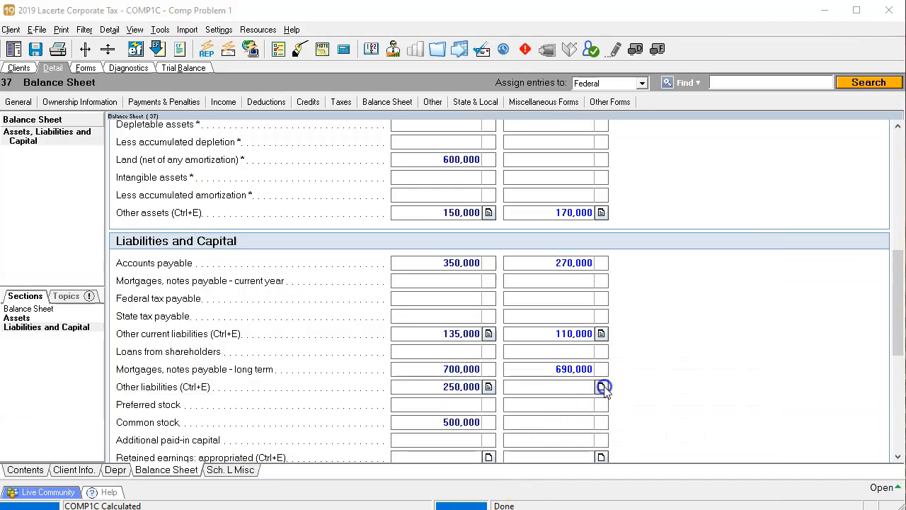
click(600, 387)
text(162,000)
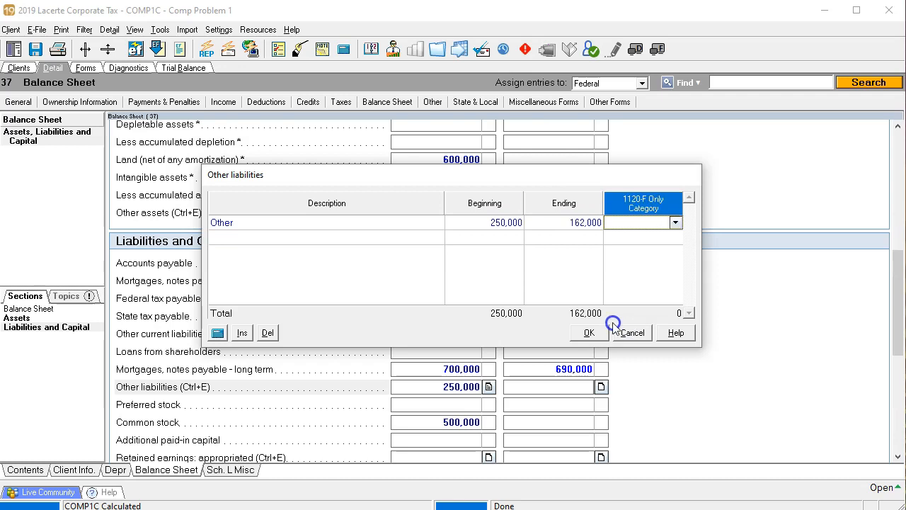
click(589, 332)
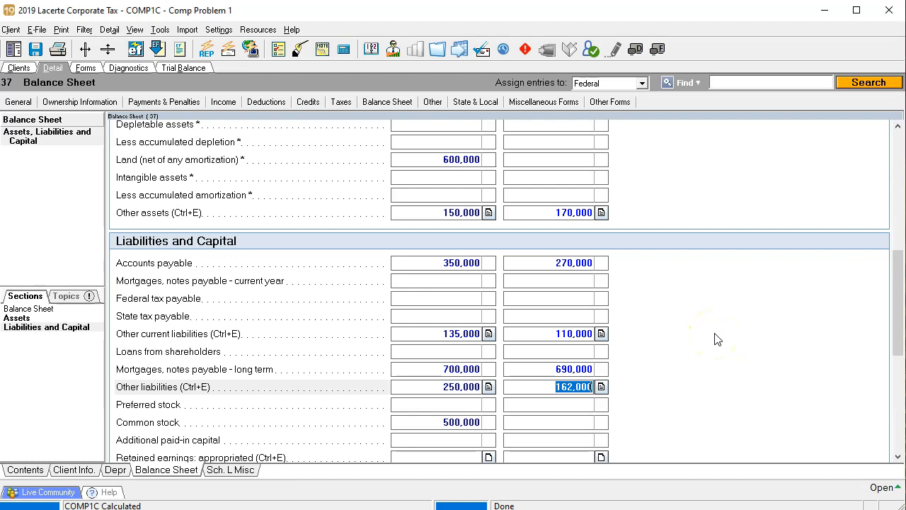
scroll(down, 3)
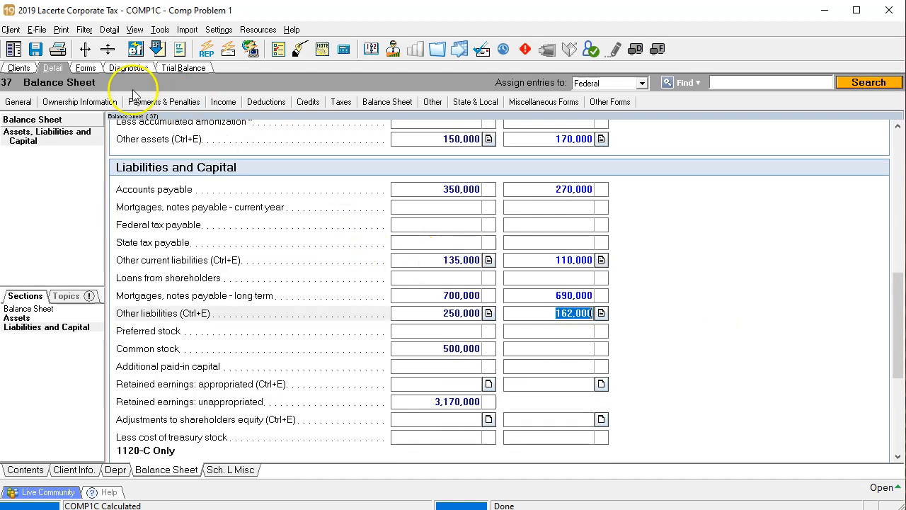
Step: Tally Schedule L ending liabilities on Form 1120 page 6 to 1,232,000 in Calculator
click(85, 67)
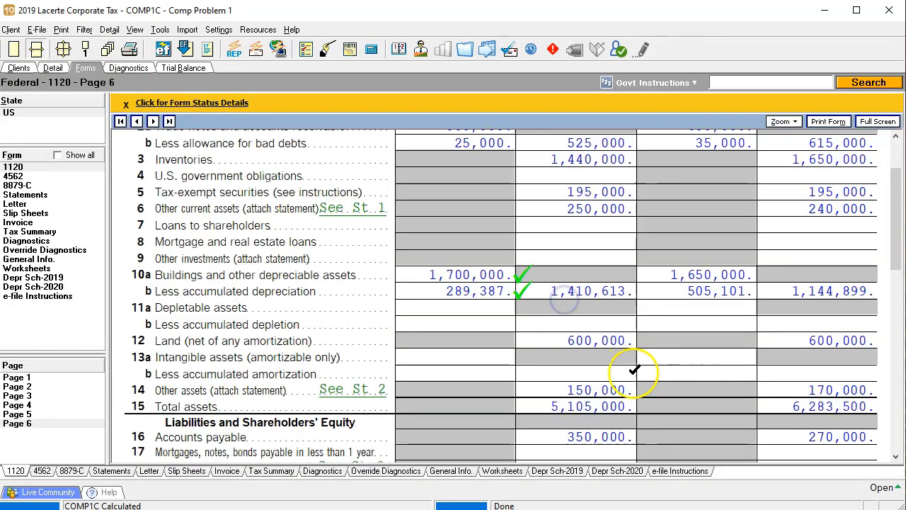
scroll(down, 3)
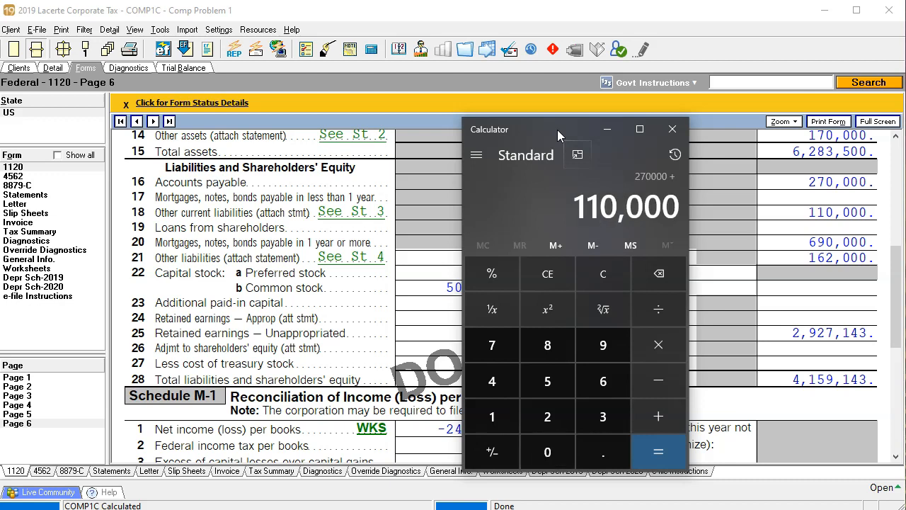
click(657, 416)
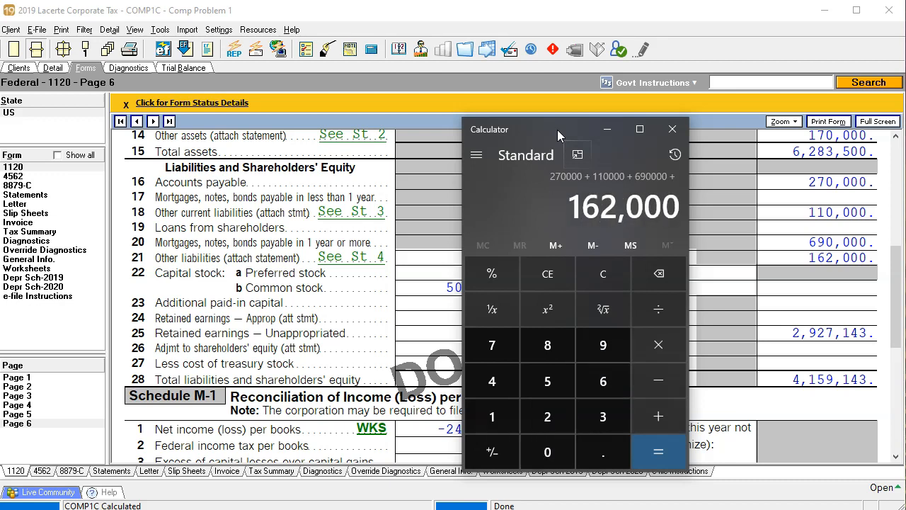
click(658, 452)
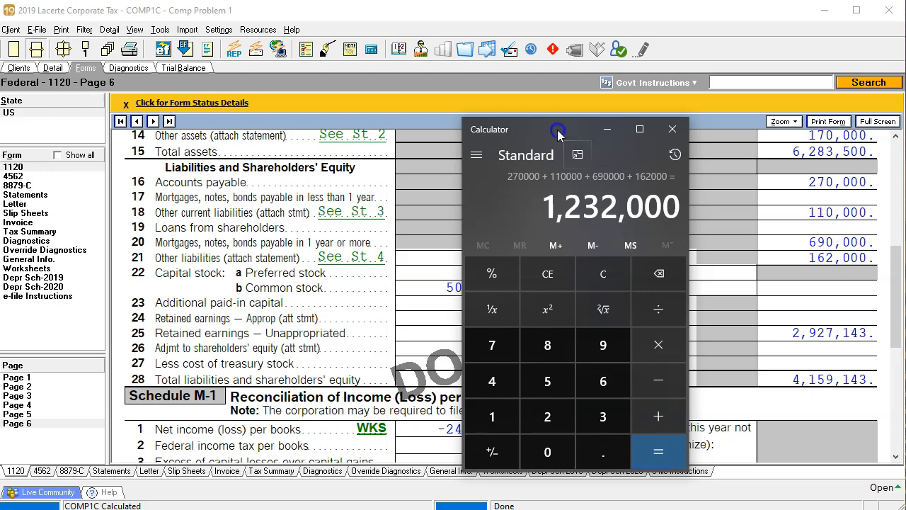
click(671, 129)
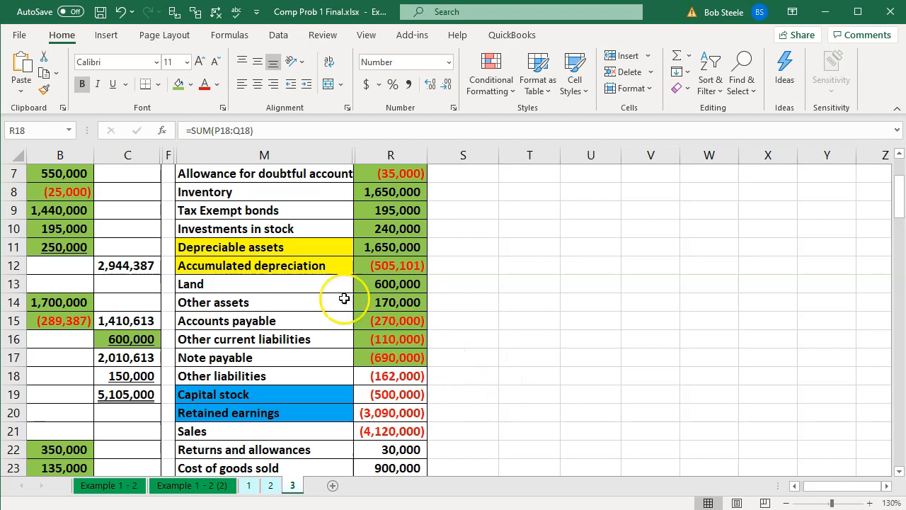
drag(391, 320, 390, 357)
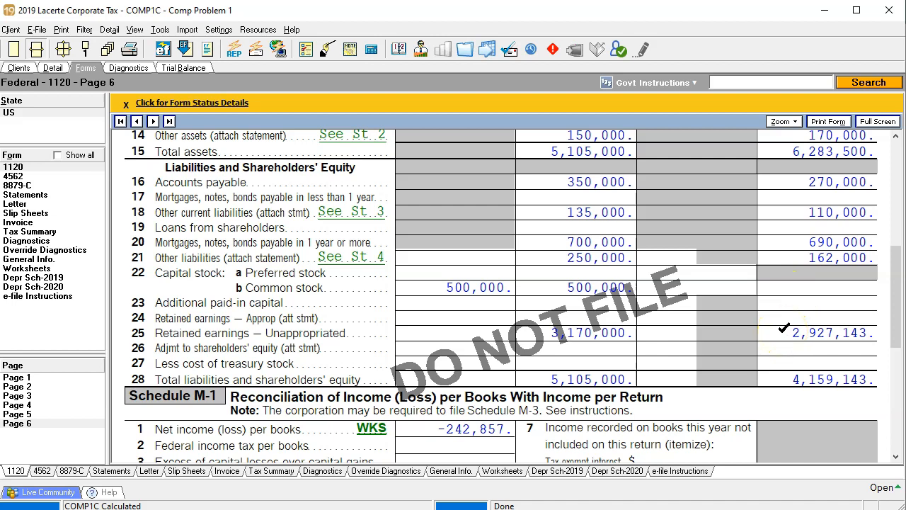
Step: Scroll Form 1120 Page 6 to line 28 showing ending common stock 500,000 and total 4,659,143
scroll(down, 3)
text(500,000)
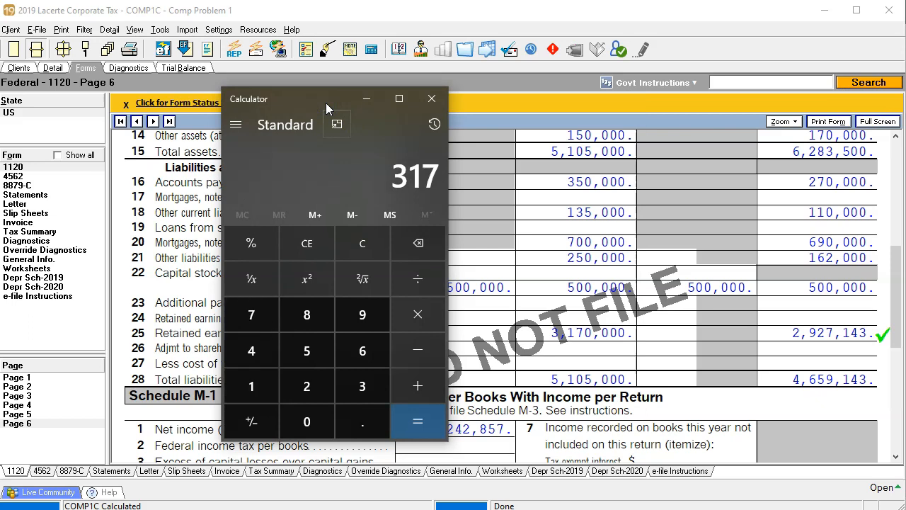
Step: Compute 3,170,000 − 2,927,143 = 242,857 in Calculator and close it
click(362, 314)
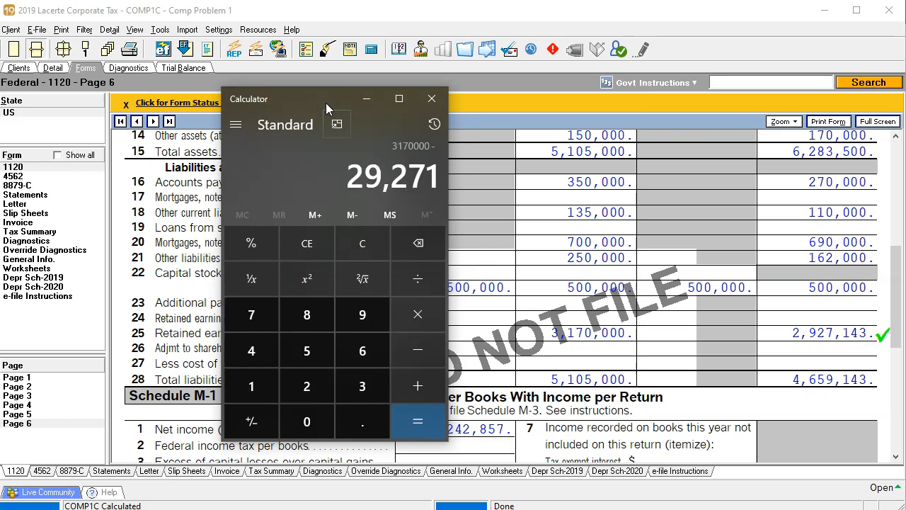
click(417, 422)
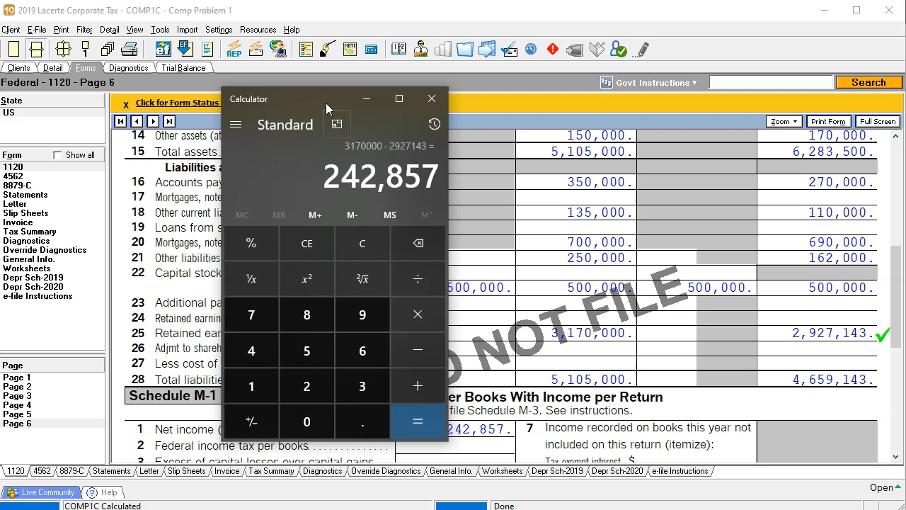
click(430, 99)
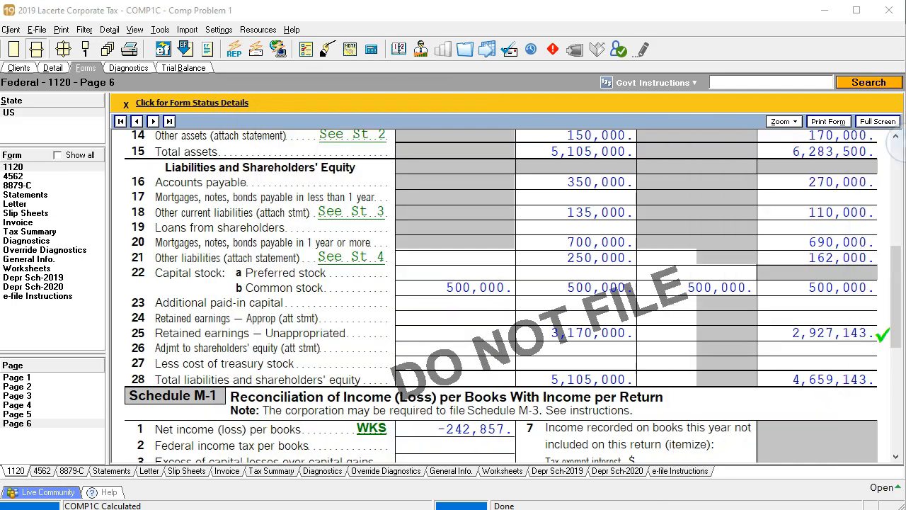
Step: Scroll to Schedule M-1 line 1 and confirm the 242,857 net loss matches
scroll(down, 3)
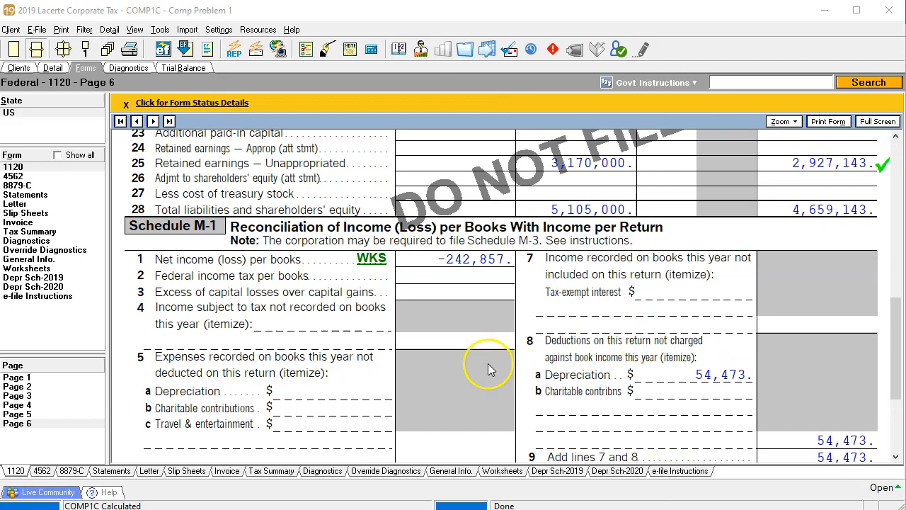
click(454, 260)
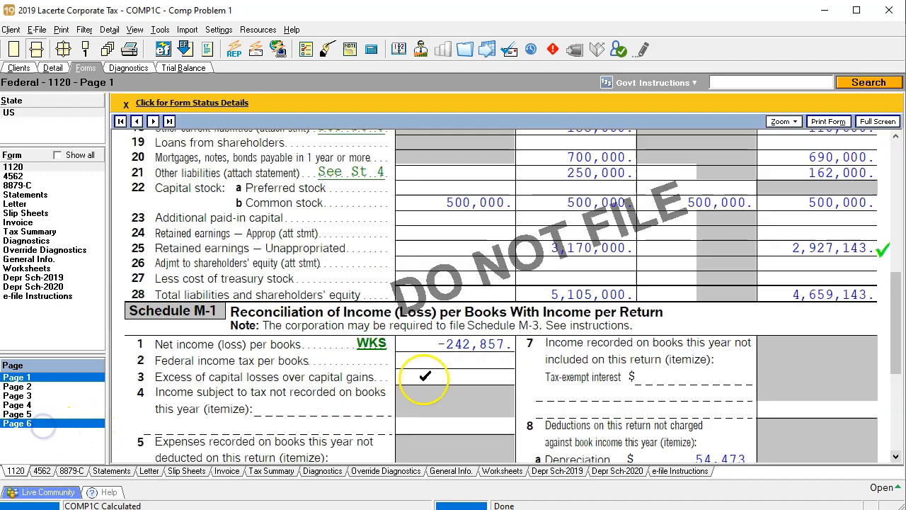
scroll(down, 3)
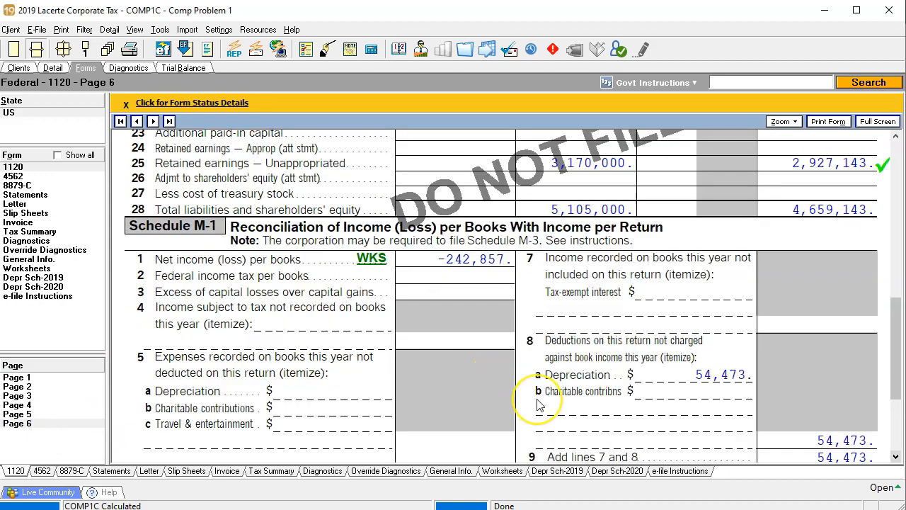